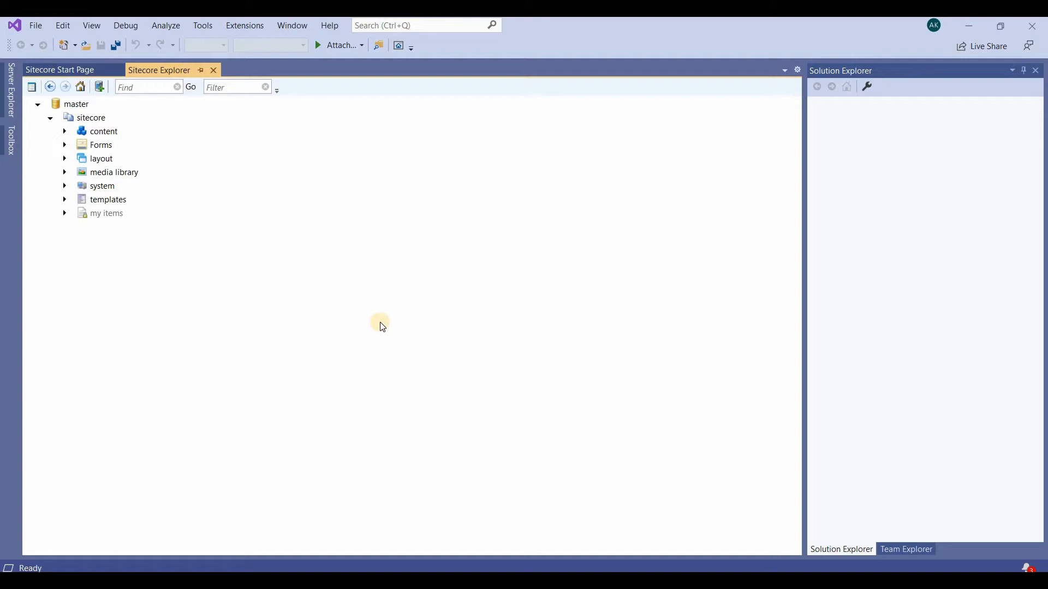
pyautogui.moveTo(360, 312)
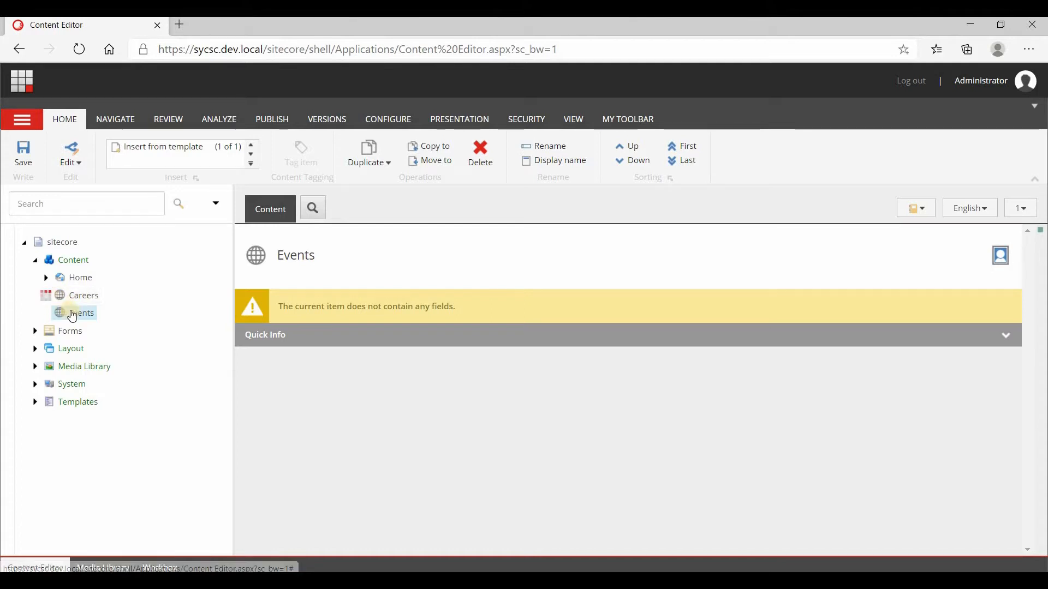
# Step: In Content Editor, expand Careers to view its Home item, then collapse Careers
pyautogui.click(83, 294)
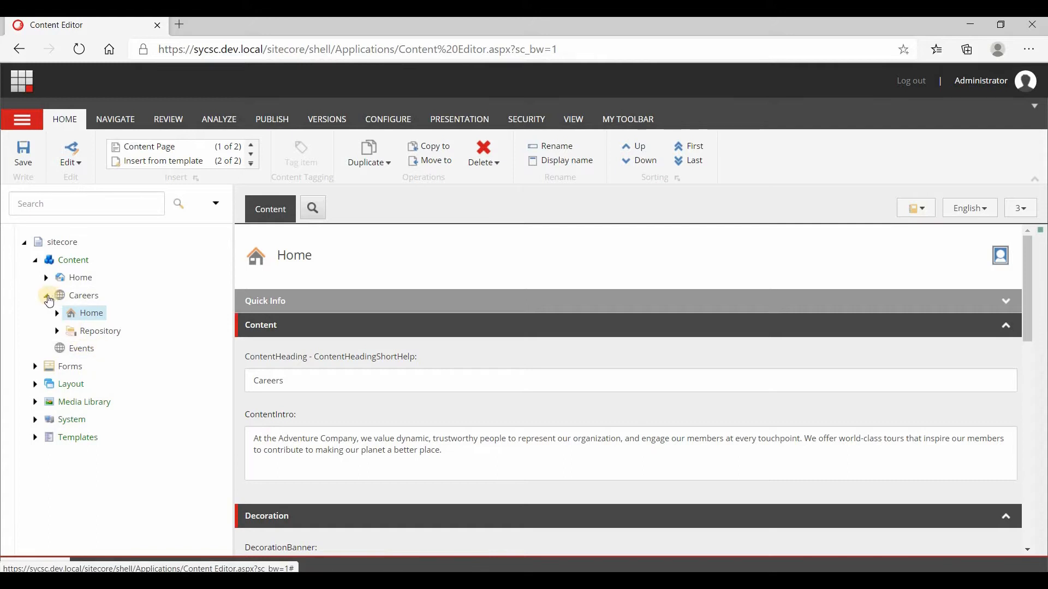
pyautogui.click(45, 295)
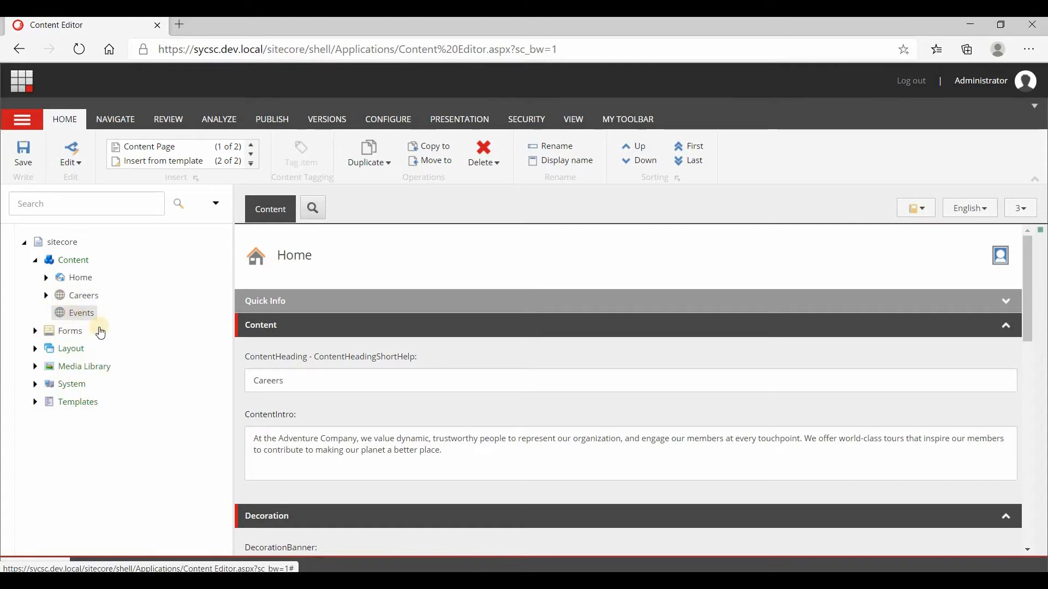
pyautogui.click(82, 313)
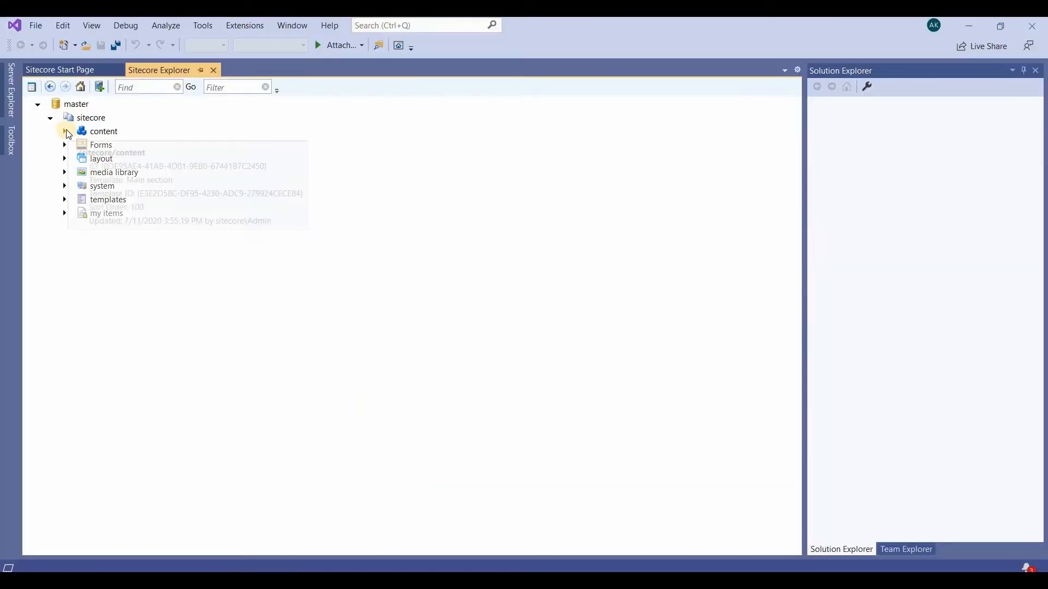
# Step: Expand content in Sitecore Explorer and choose Add > New Item on Events
pyautogui.click(64, 131)
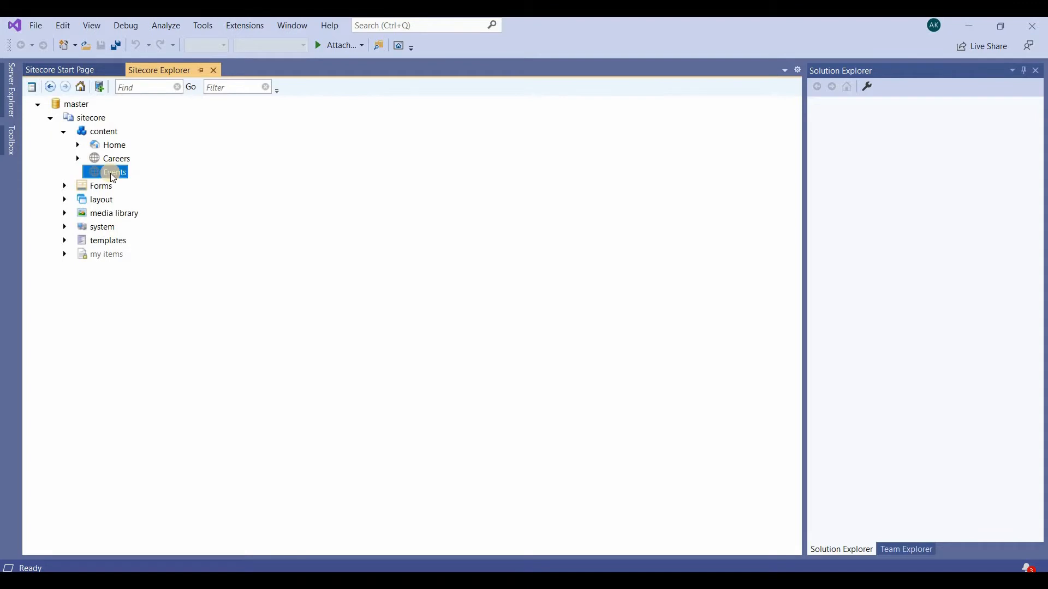
pyautogui.rightClick(114, 171)
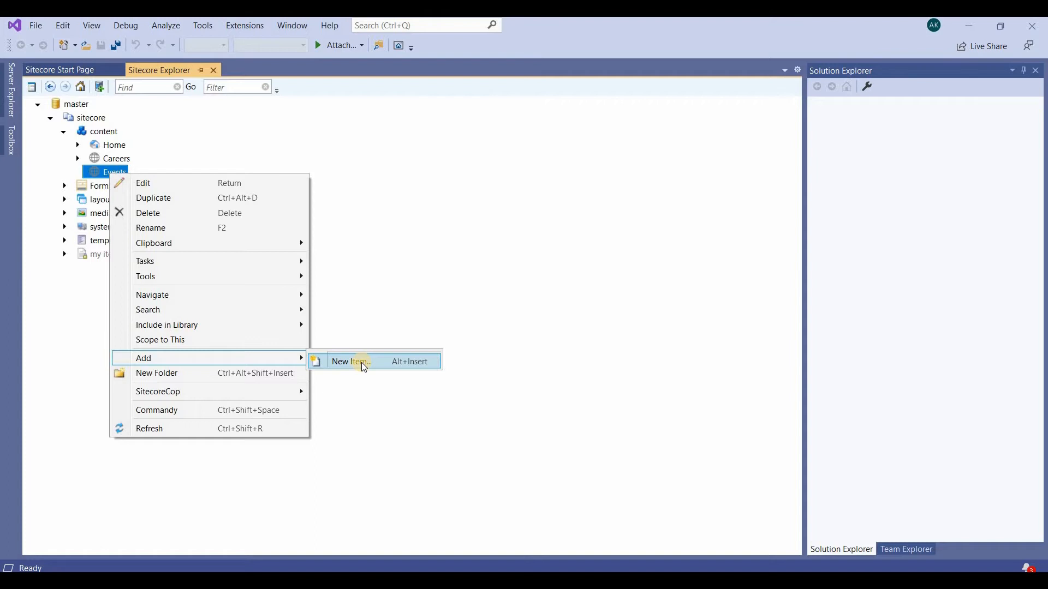
pyautogui.click(348, 360)
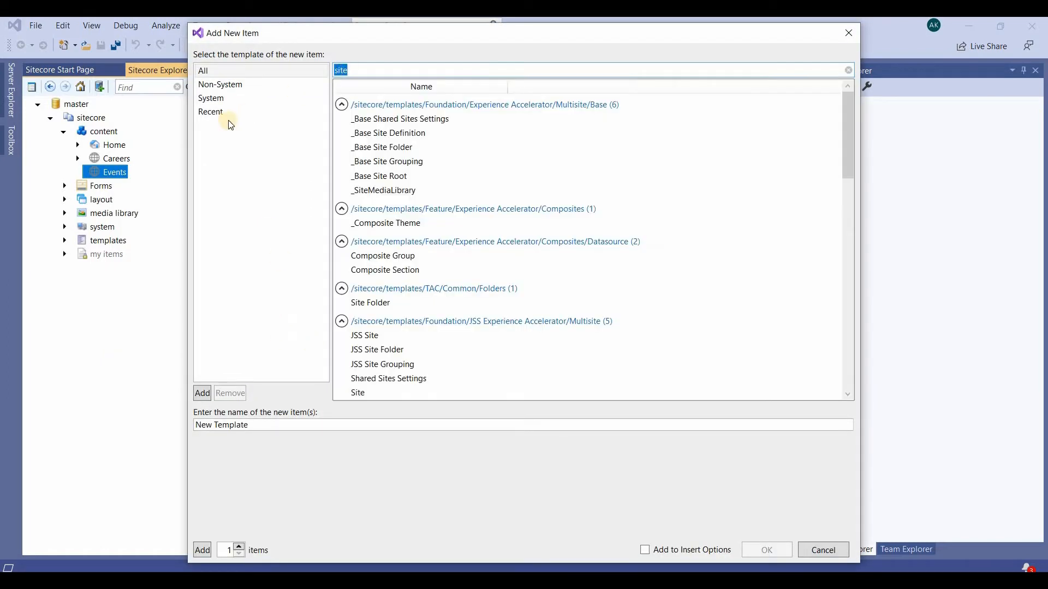
# Step: Search 'home' and create 'Home Page' from the TAC/Events Home Page template
pyautogui.click(364, 69)
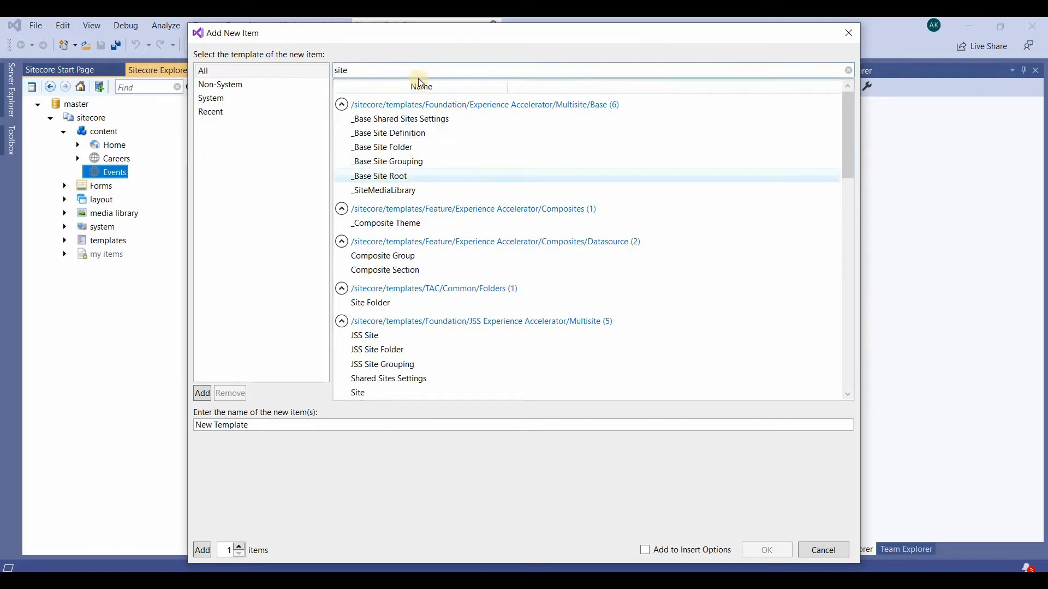
pyautogui.scroll(-3)
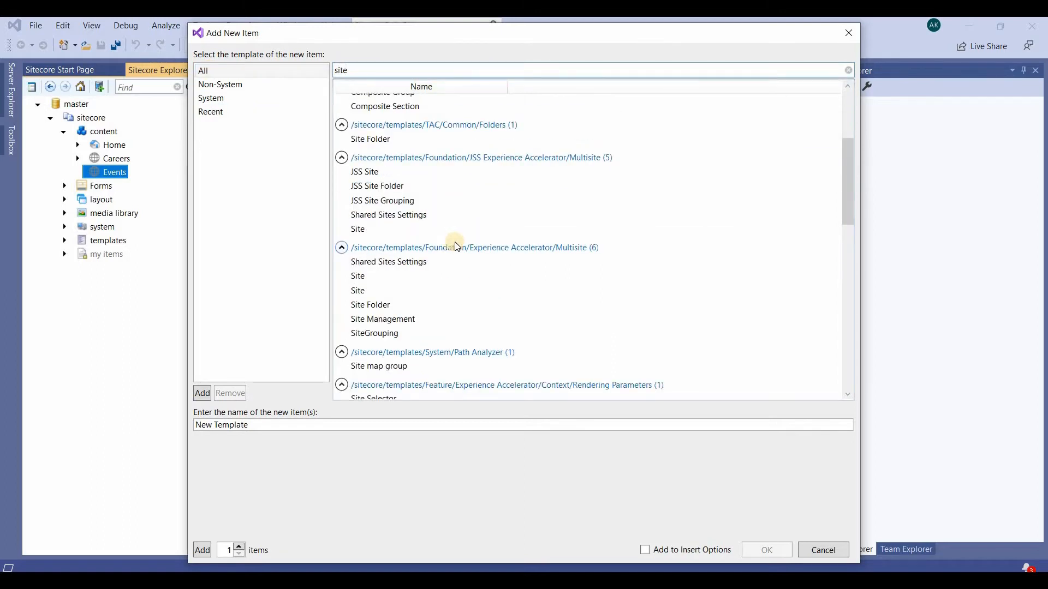
pyautogui.write('home')
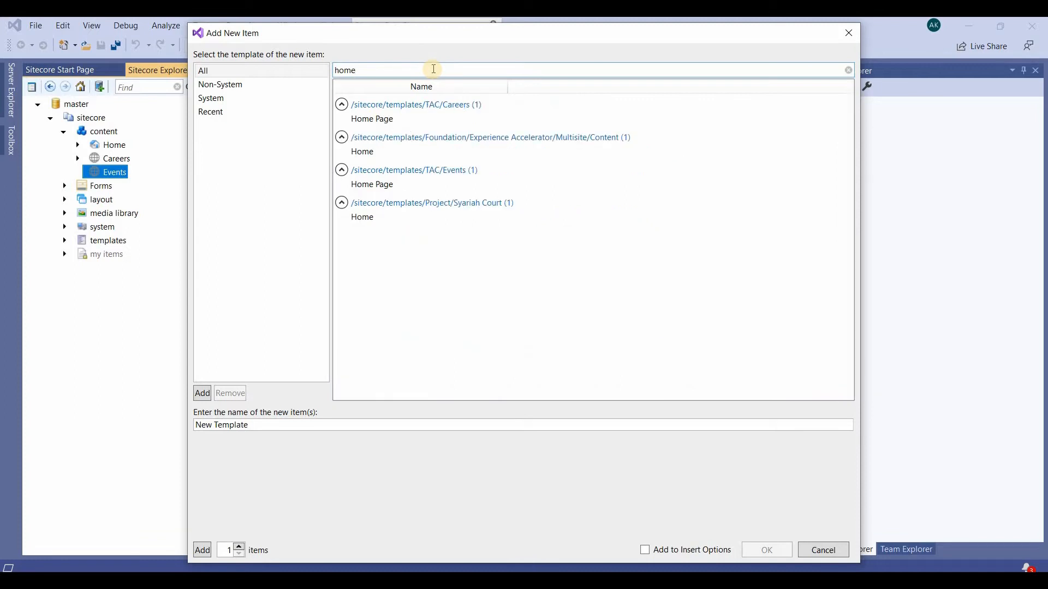
pyautogui.moveTo(437, 69)
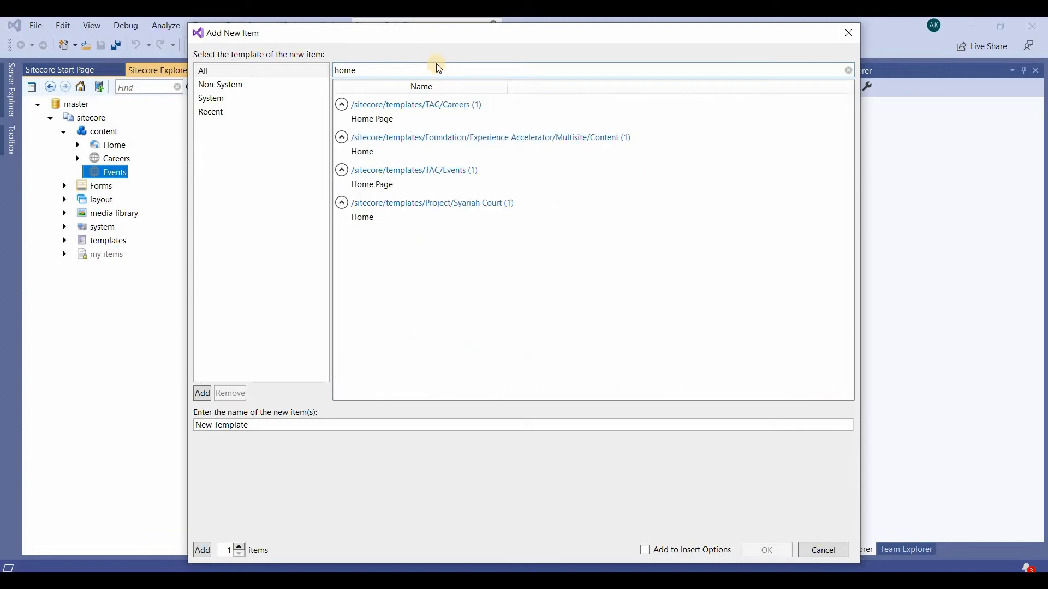
pyautogui.moveTo(451, 69)
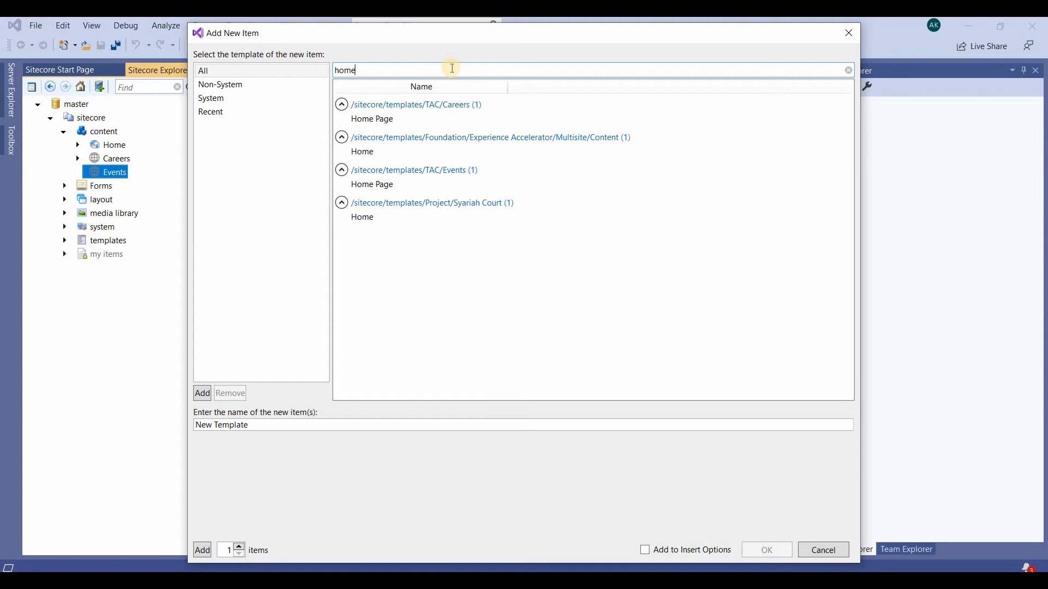
pyautogui.moveTo(451, 173)
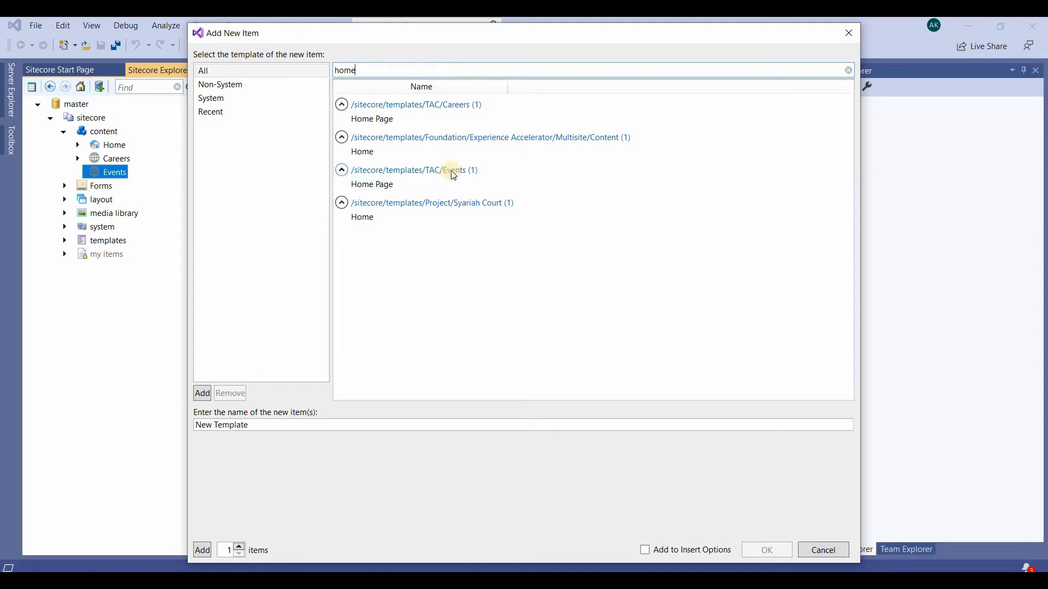
pyautogui.click(372, 183)
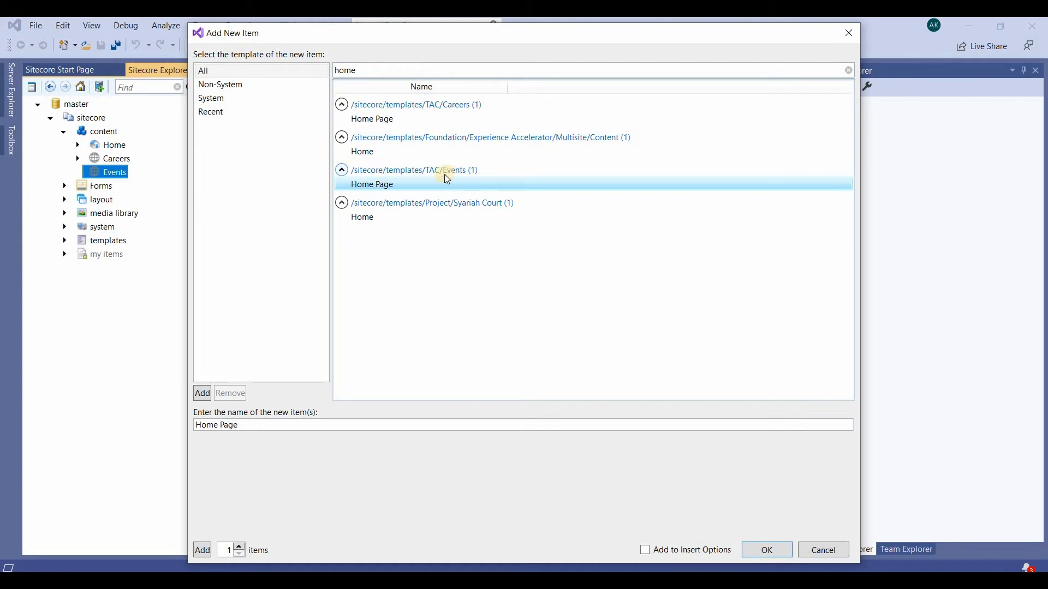
pyautogui.moveTo(458, 128)
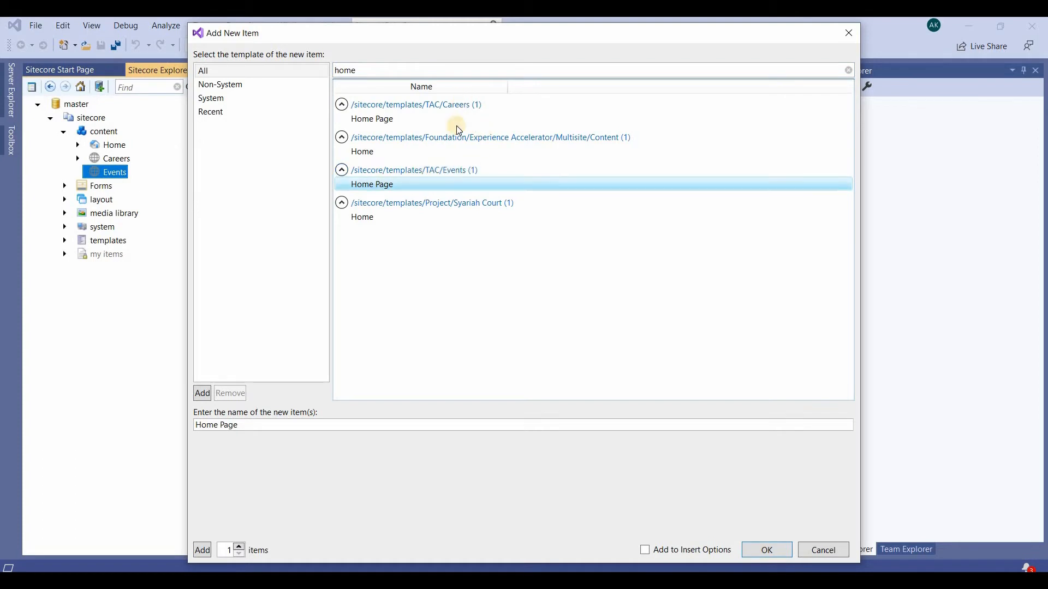
pyautogui.moveTo(451, 182)
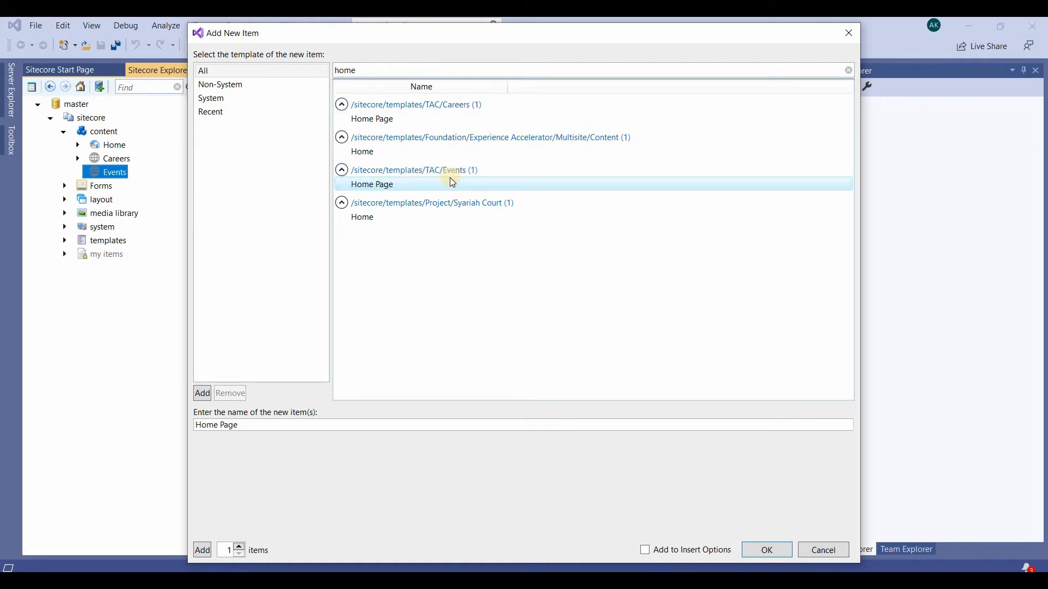
pyautogui.moveTo(270, 425)
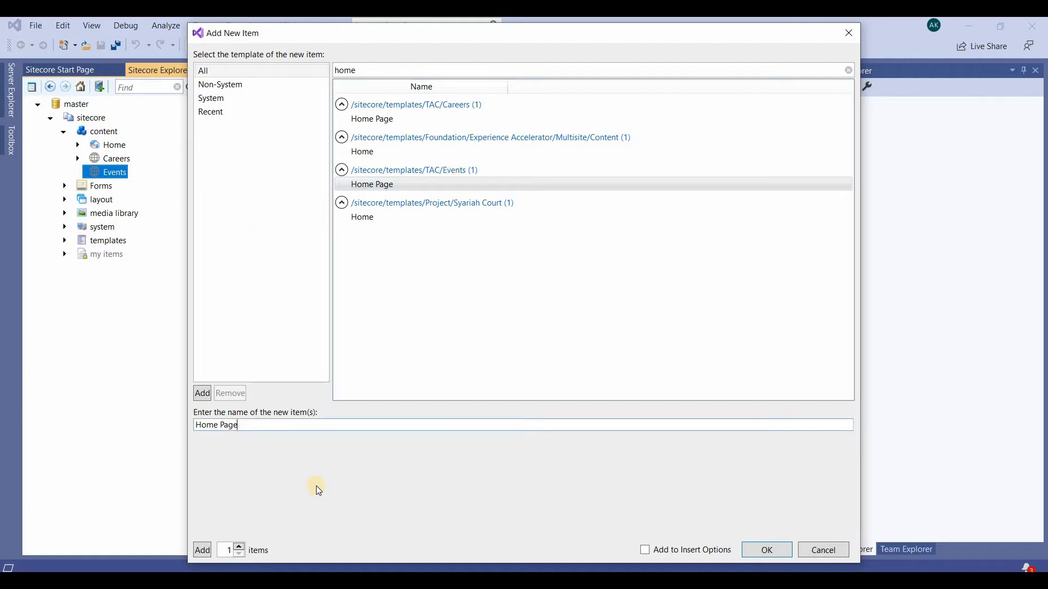
pyautogui.moveTo(766, 550)
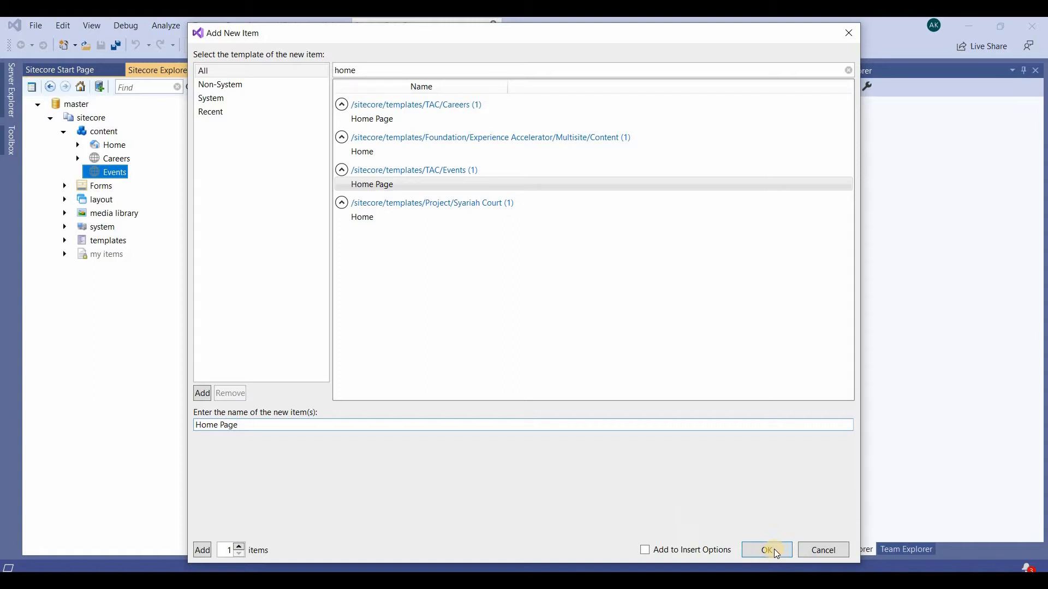
pyautogui.click(765, 550)
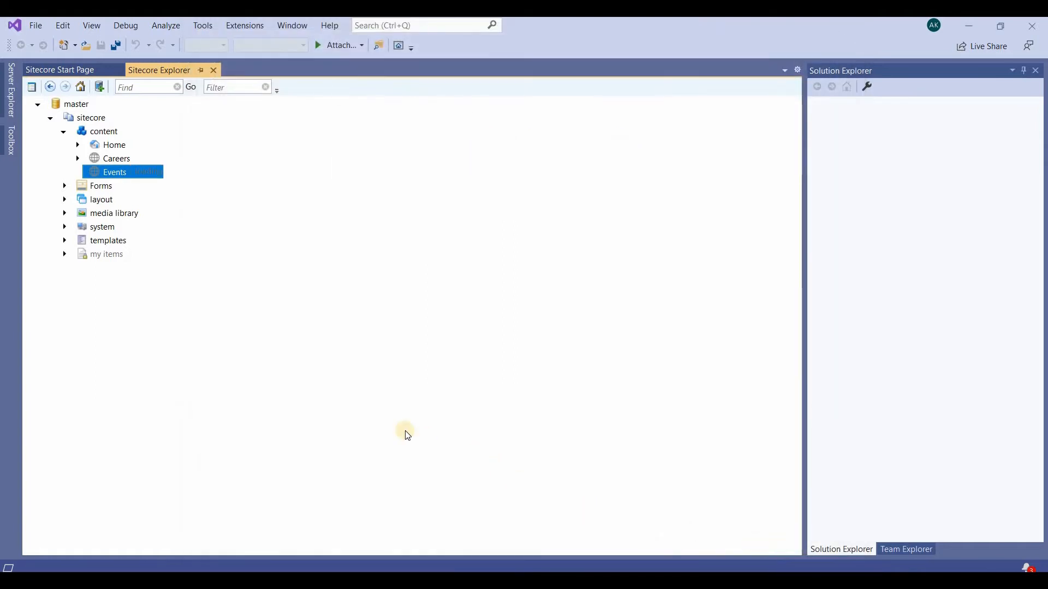
pyautogui.moveTo(100, 240)
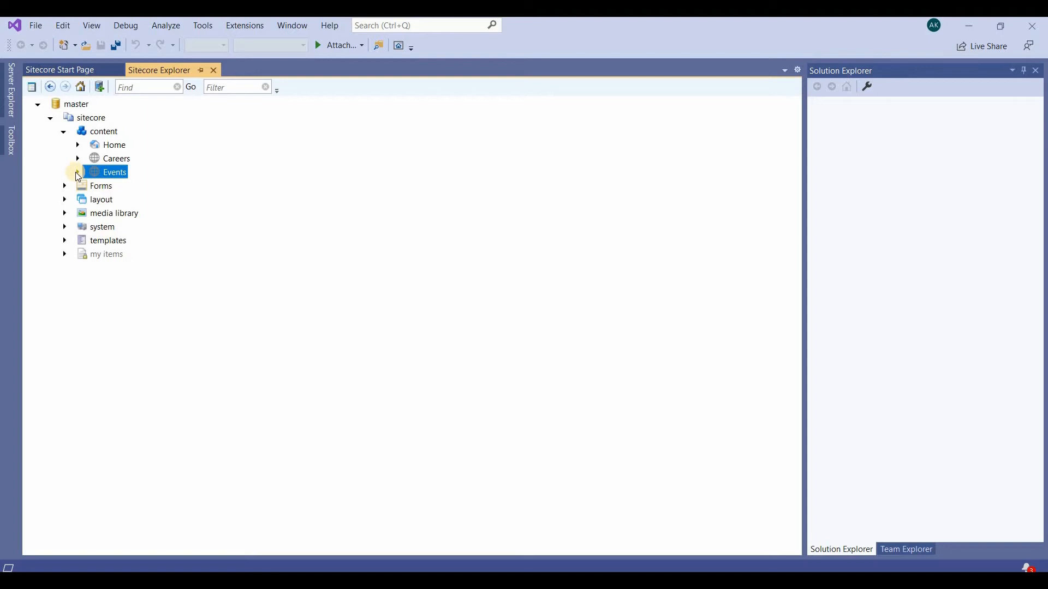
# Step: Open the new Home Page item's fields, then return to the content tree
pyautogui.doubleClick(114, 172)
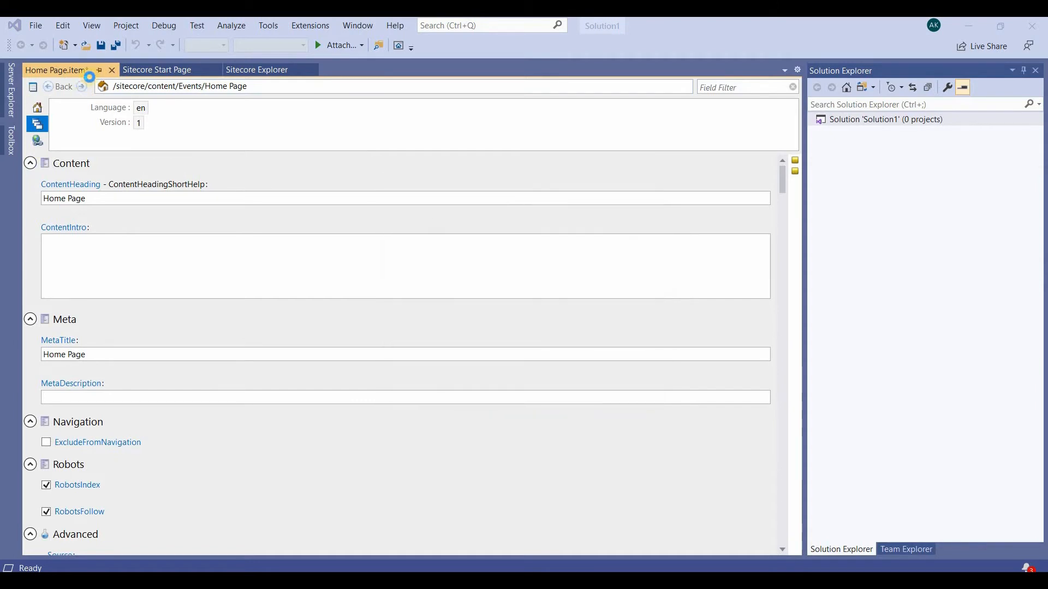
pyautogui.click(256, 70)
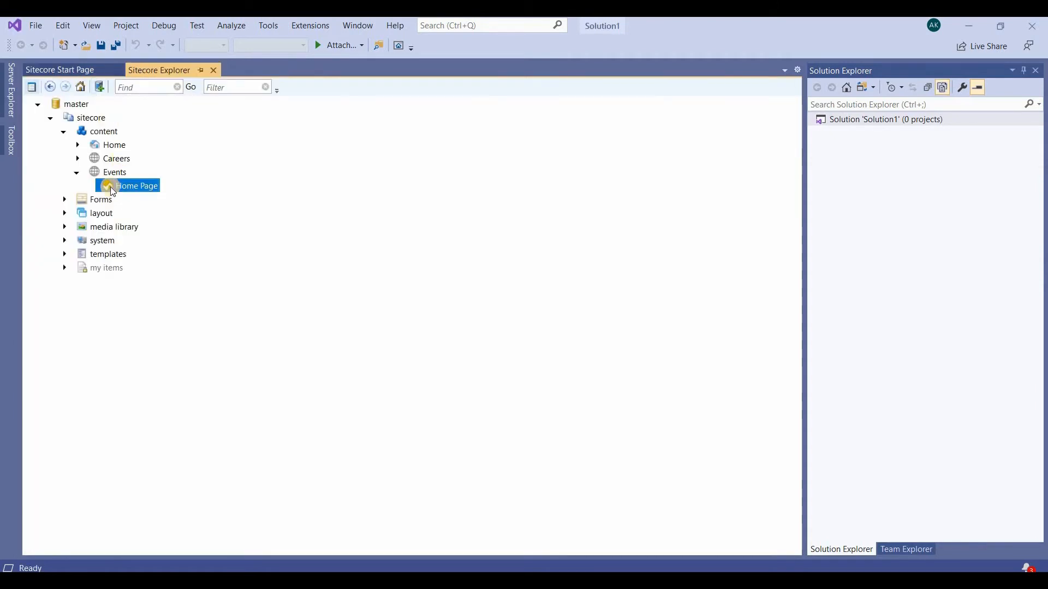
pyautogui.moveTo(137, 186)
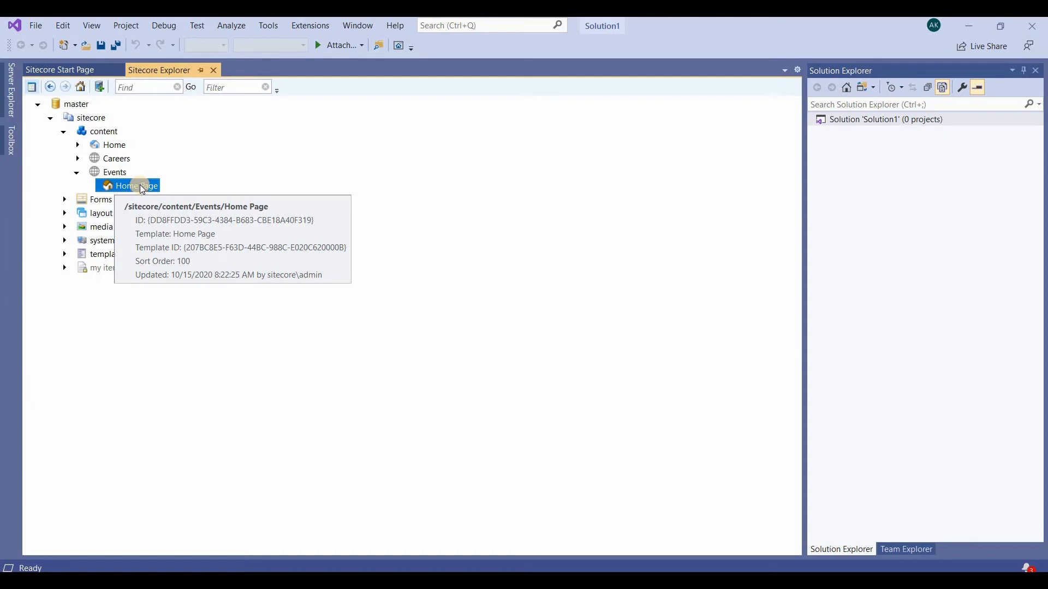
# Step: Choose Add > New Item from the Home Page item's context menu
pyautogui.rightClick(136, 186)
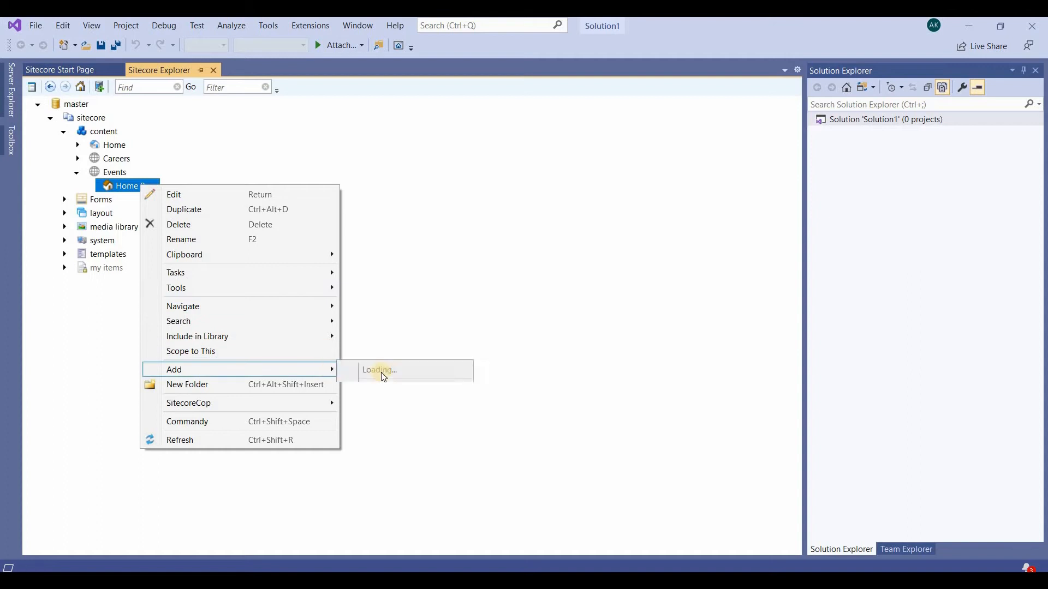
pyautogui.click(174, 369)
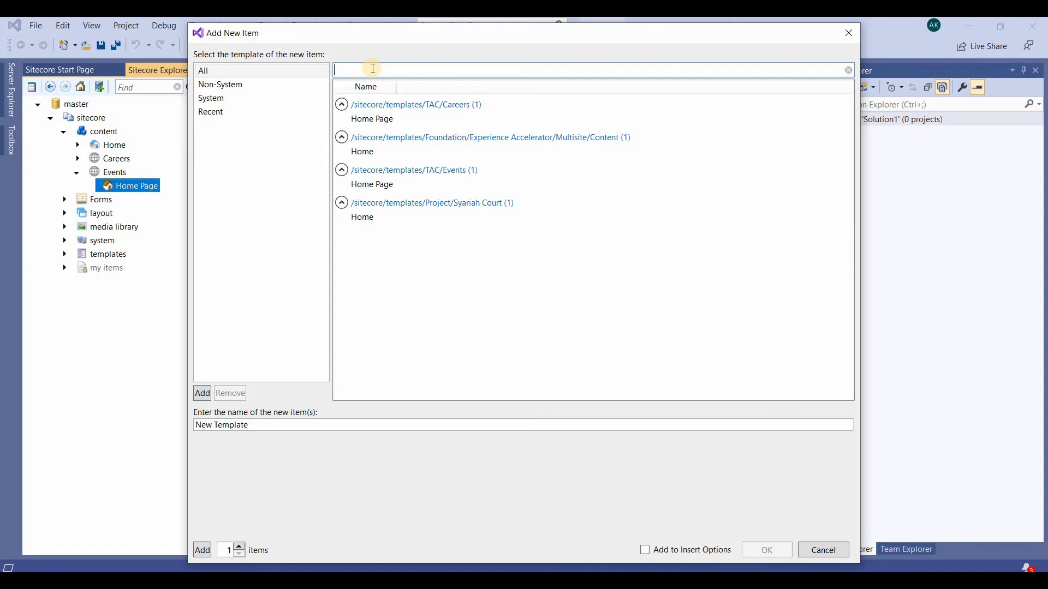
# Step: Create 'Events' under Home Page from the TAC Event Section template and open its fields
pyautogui.write('Events')
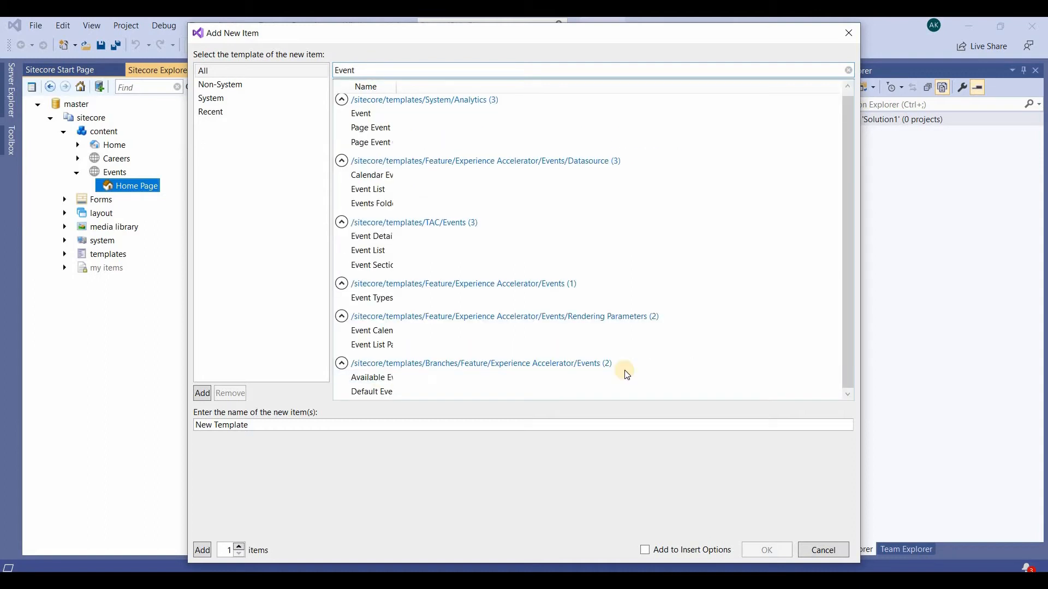
pyautogui.moveTo(481, 220)
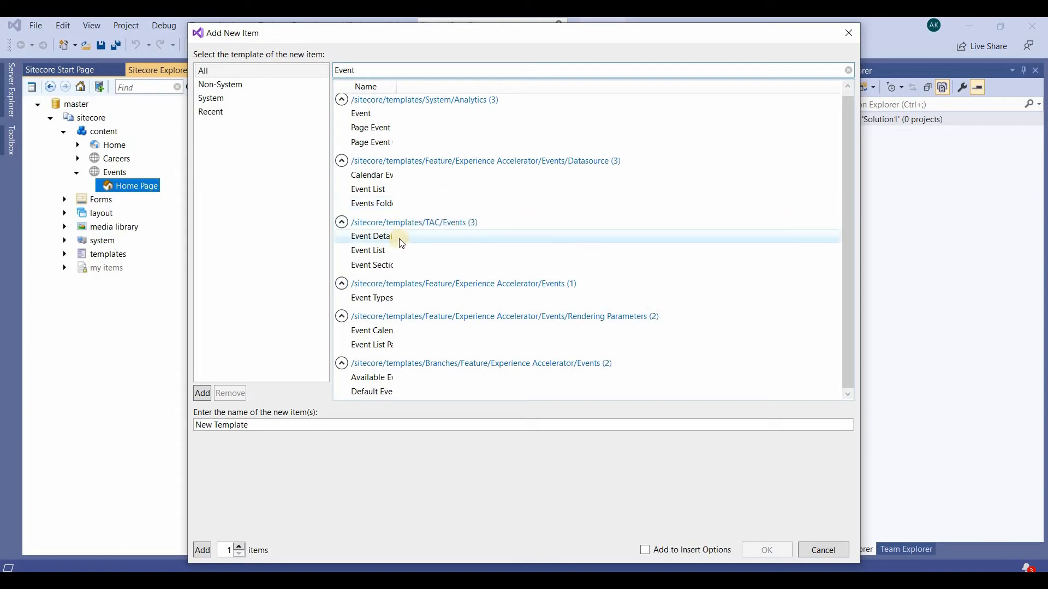
pyautogui.click(372, 236)
pyautogui.write('Event Deta')
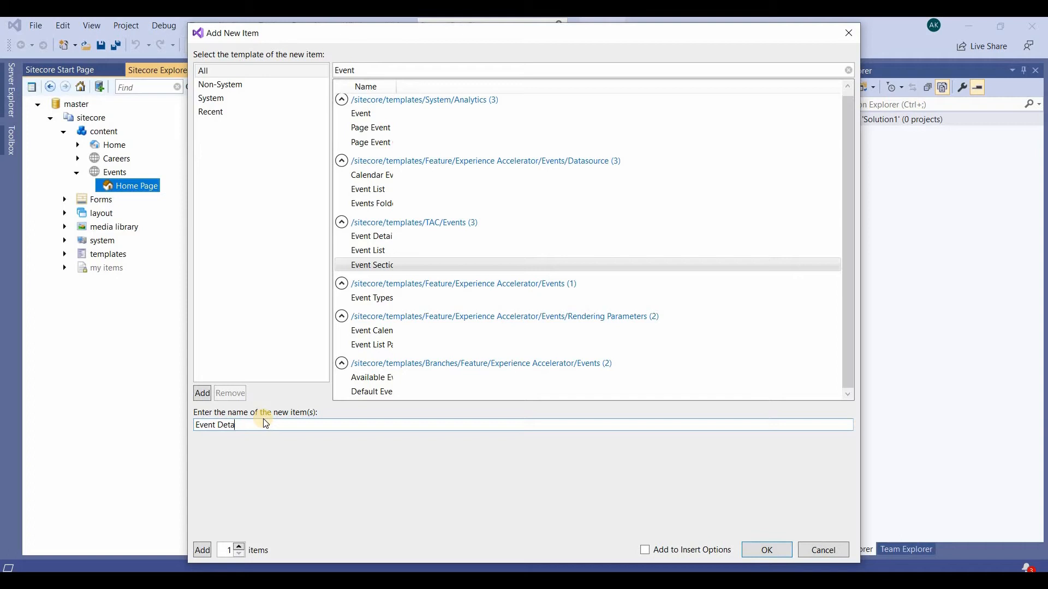
pyautogui.press('Backspace')
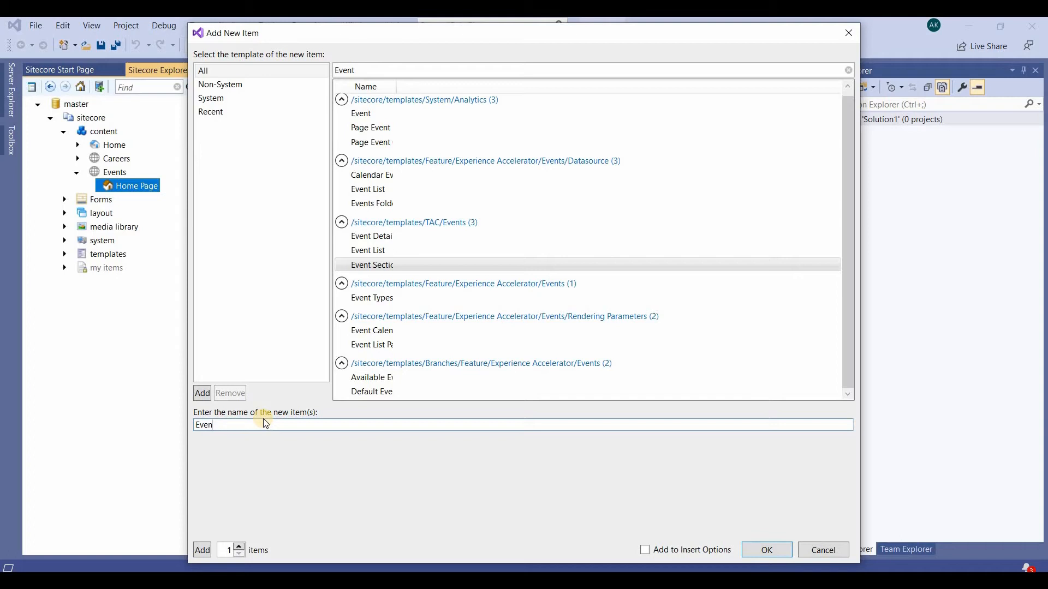
pyautogui.write('s')
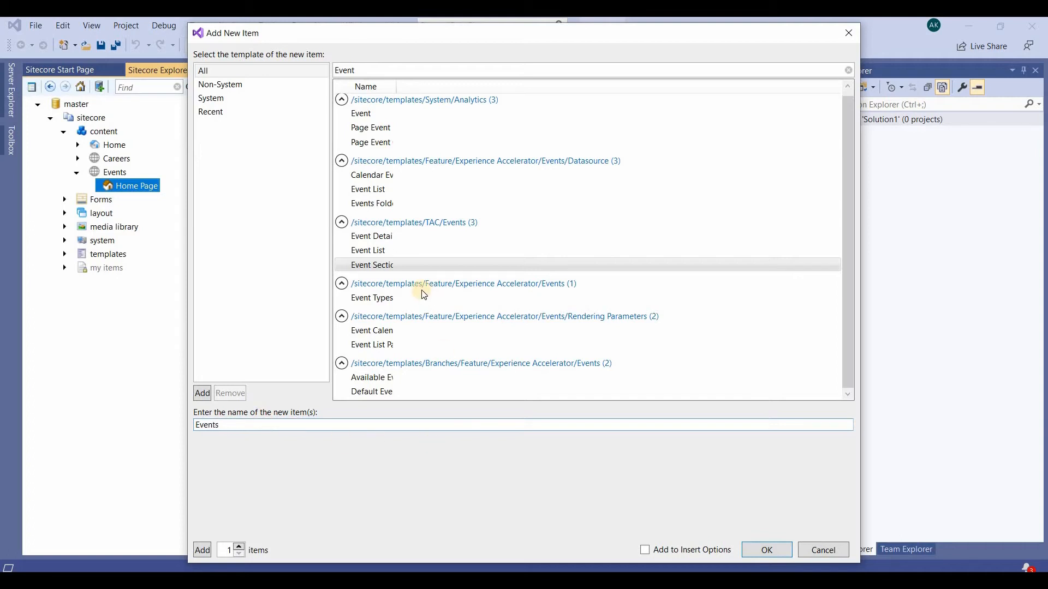
pyautogui.click(372, 265)
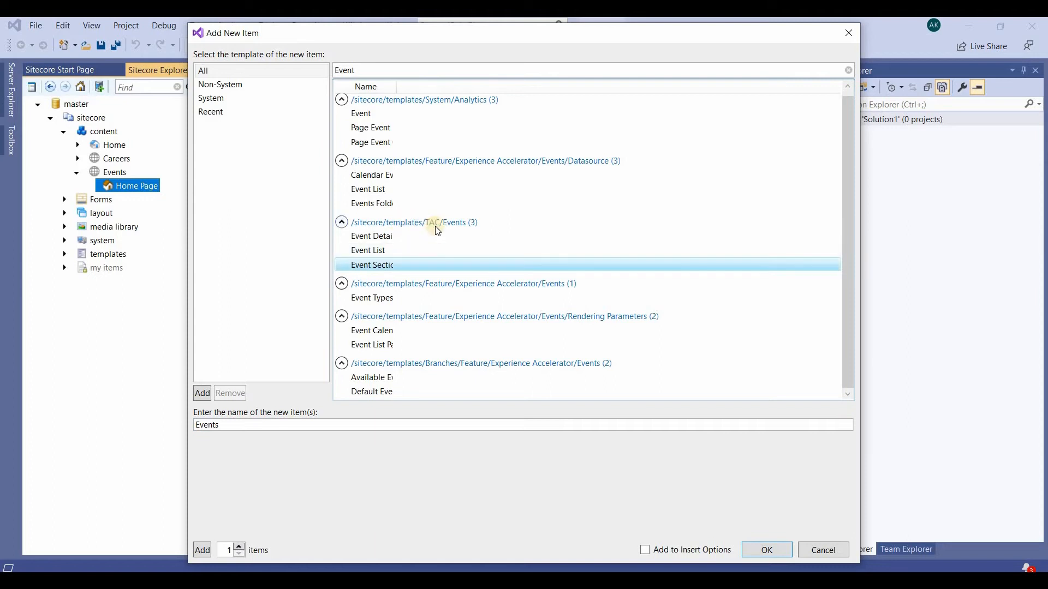
pyautogui.moveTo(740, 514)
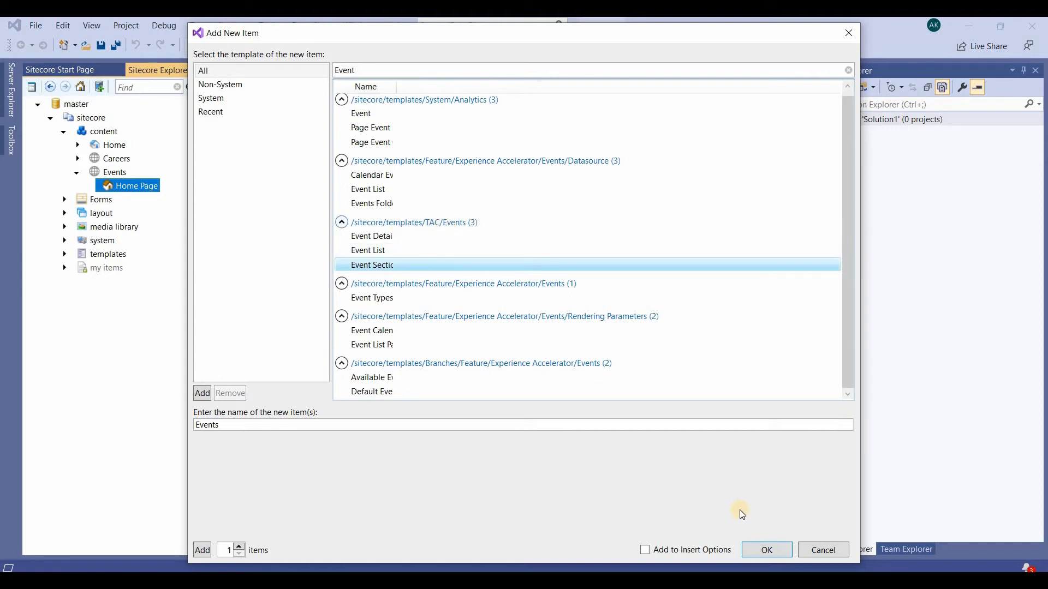
pyautogui.click(766, 550)
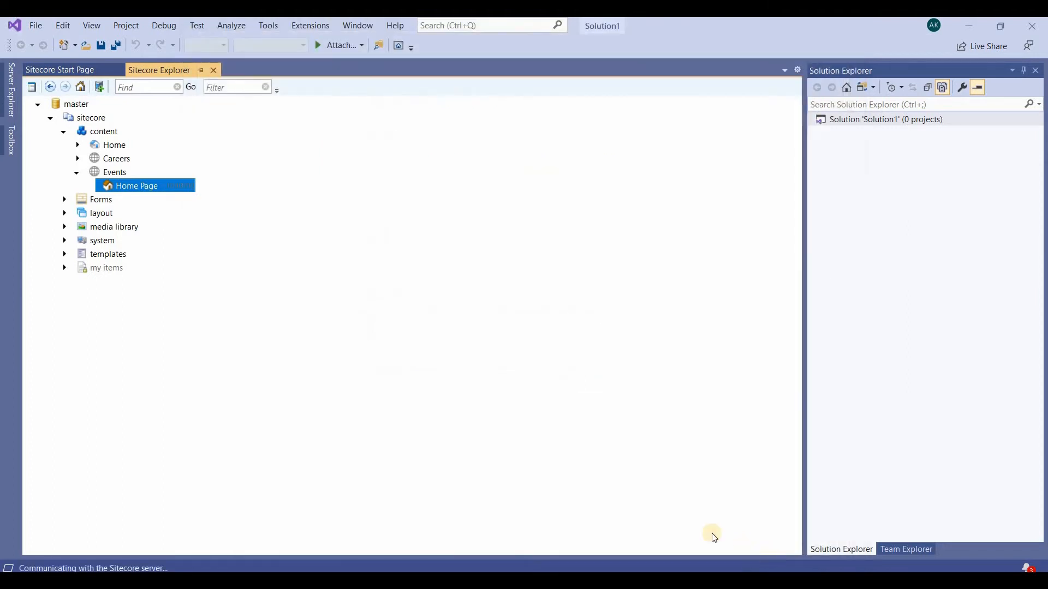
pyautogui.doubleClick(136, 186)
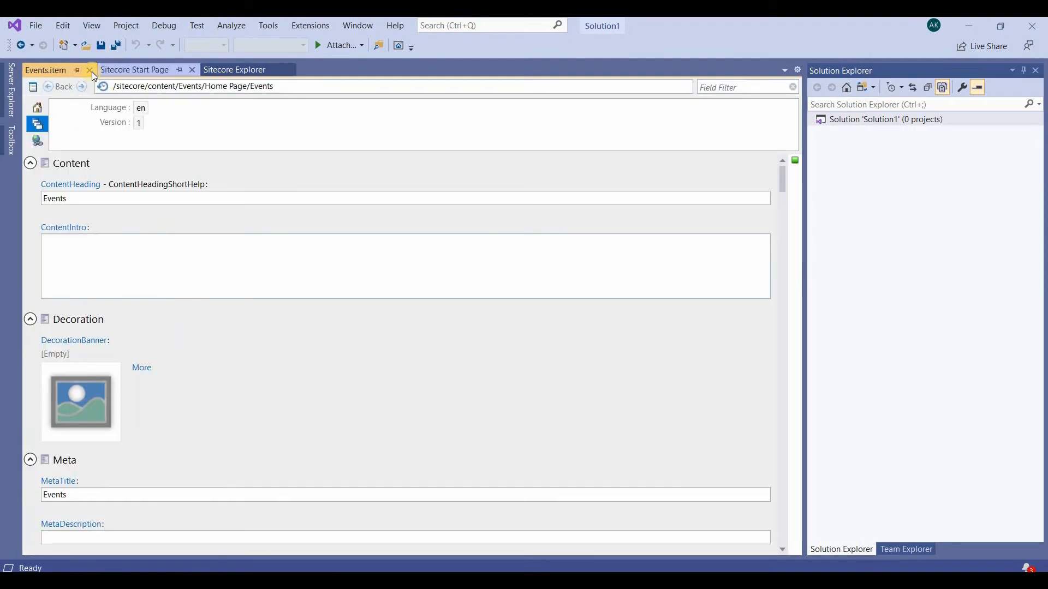
pyautogui.moveTo(89, 69)
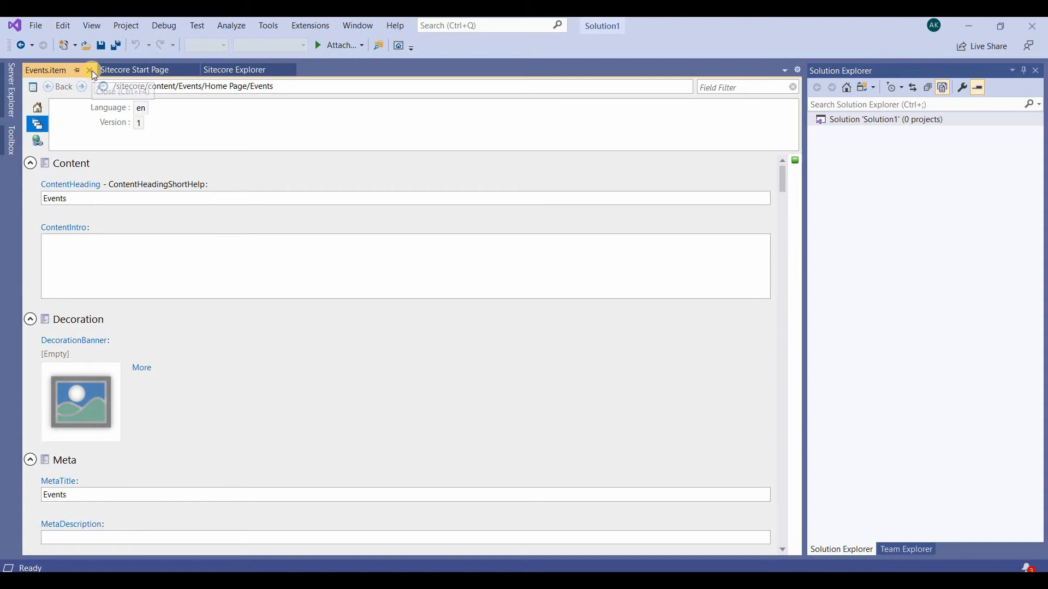
# Step: Close the Events item editor and start adding a new child item under Events
pyautogui.click(90, 70)
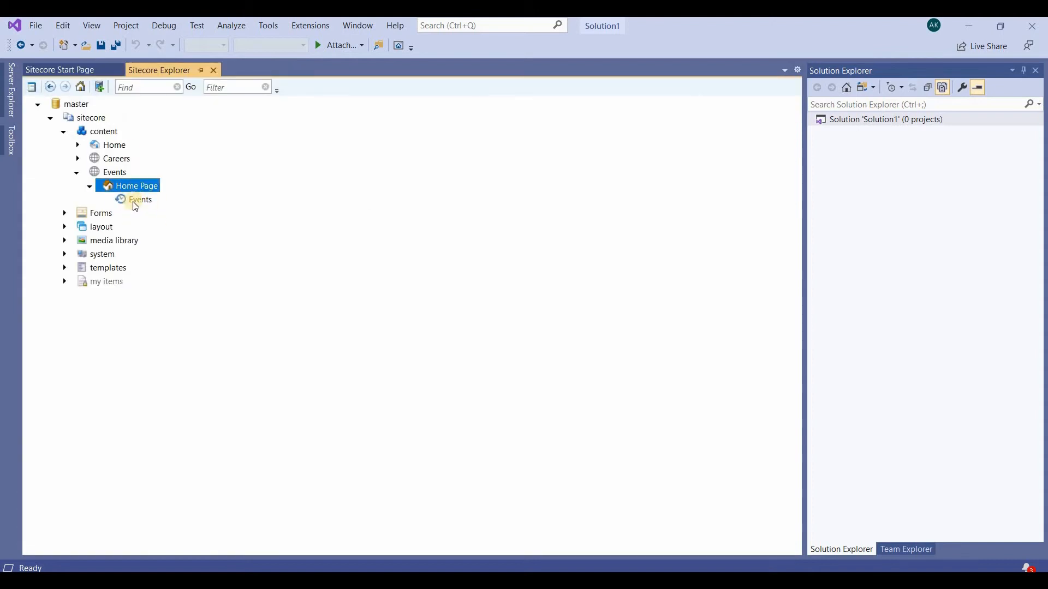
pyautogui.click(140, 199)
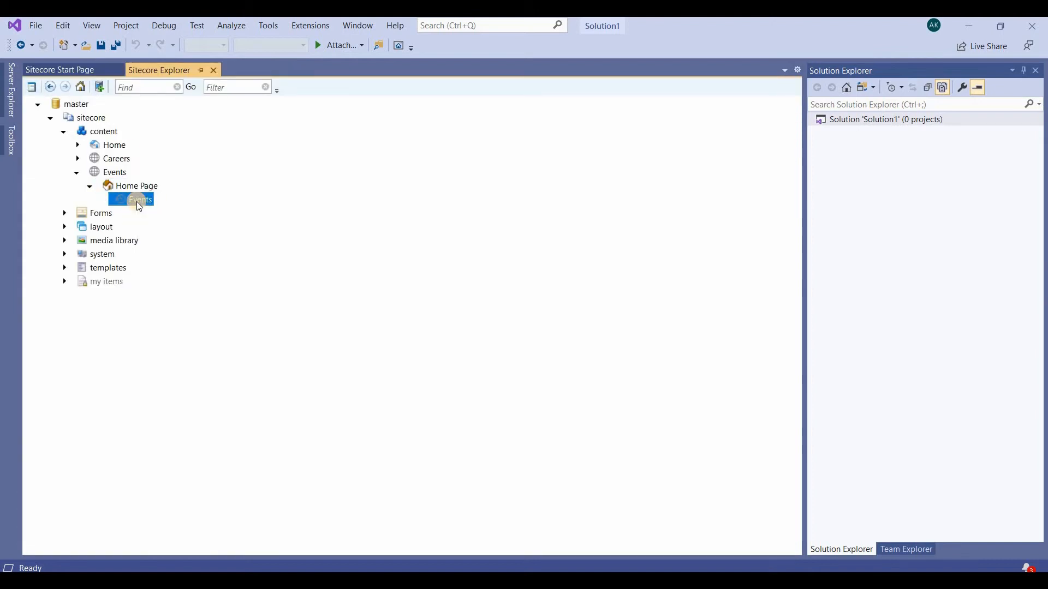
pyautogui.rightClick(141, 199)
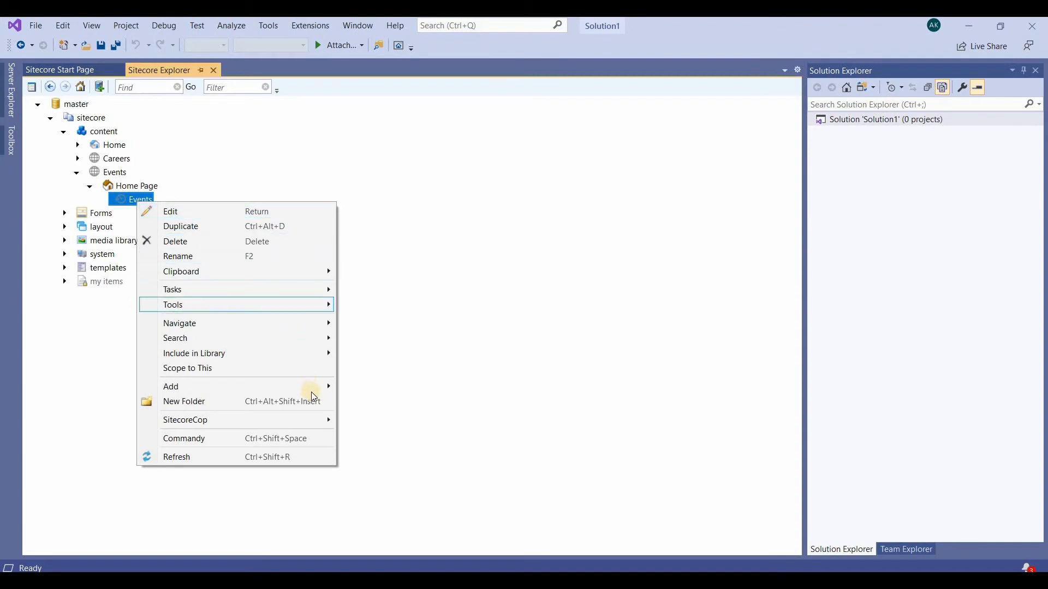
pyautogui.click(378, 391)
pyautogui.write('Event')
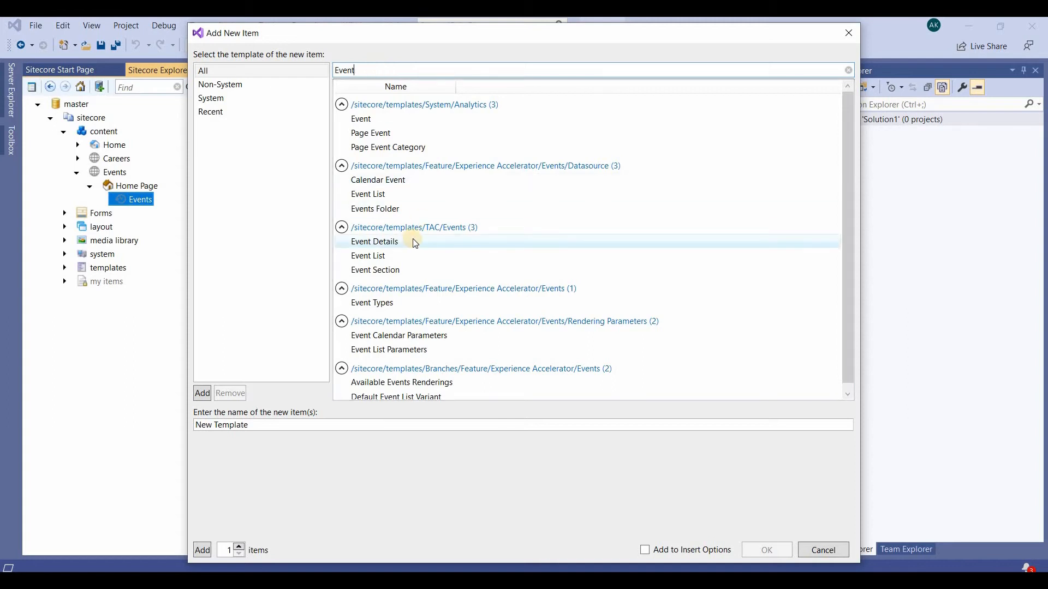
# Step: Create 'Climbing' from the TAC Event List template and expand Events to show it
pyautogui.click(368, 256)
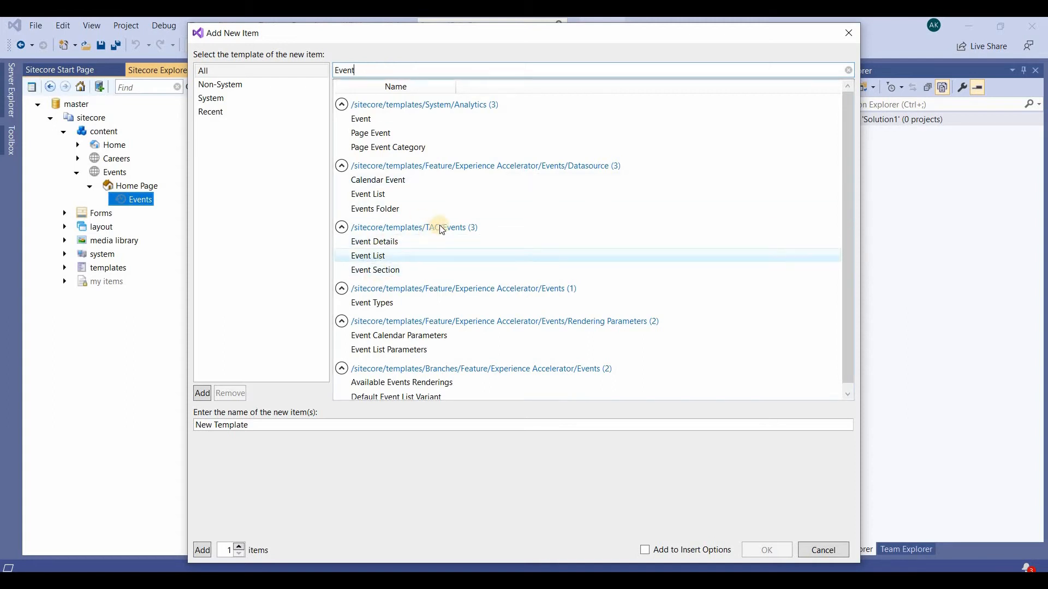
pyautogui.click(367, 255)
pyautogui.write('Even')
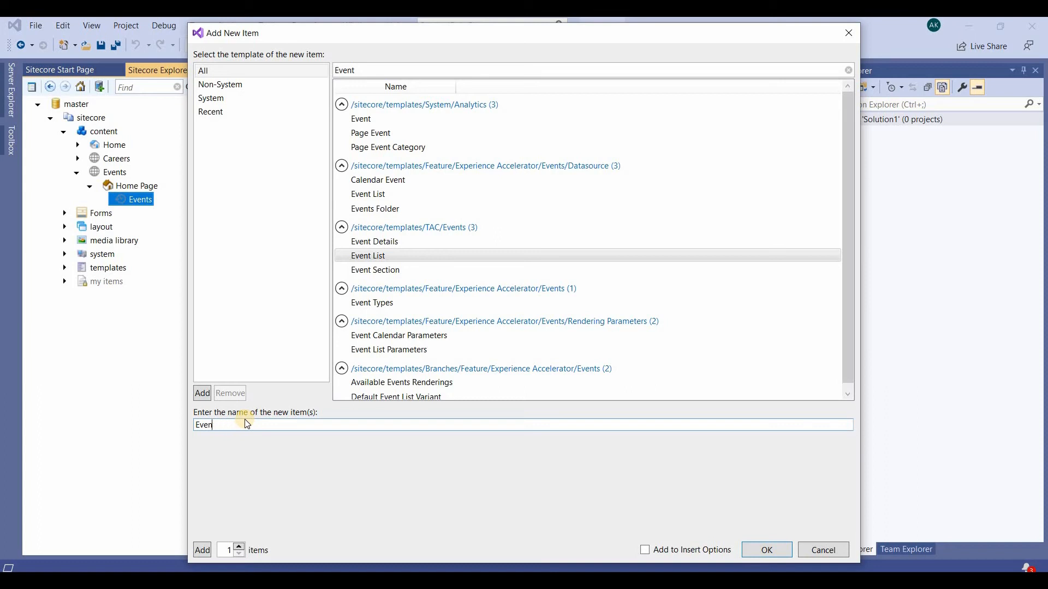
pyautogui.write('C')
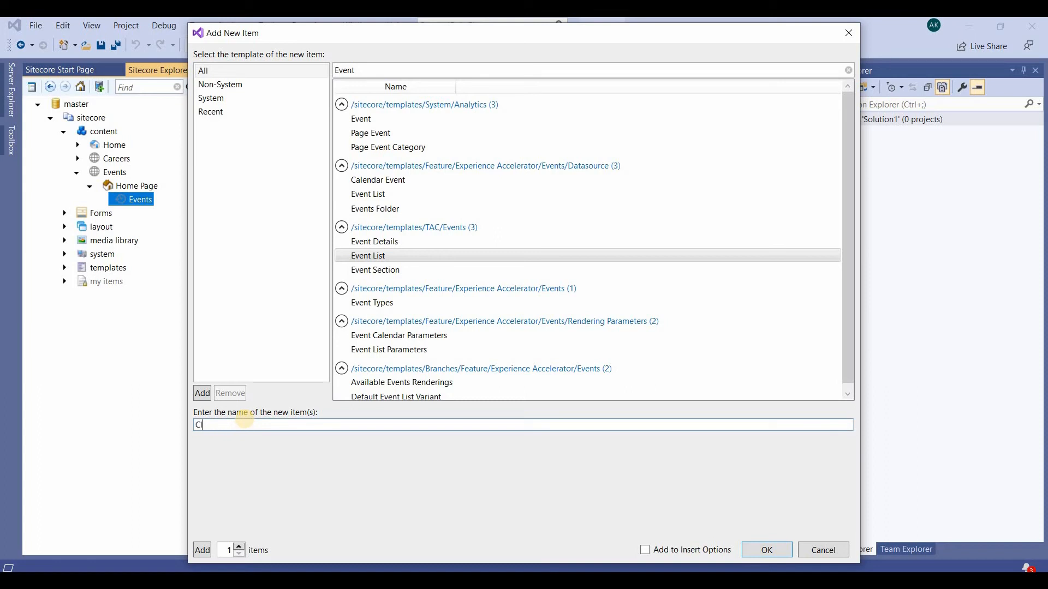
pyautogui.write('limbing')
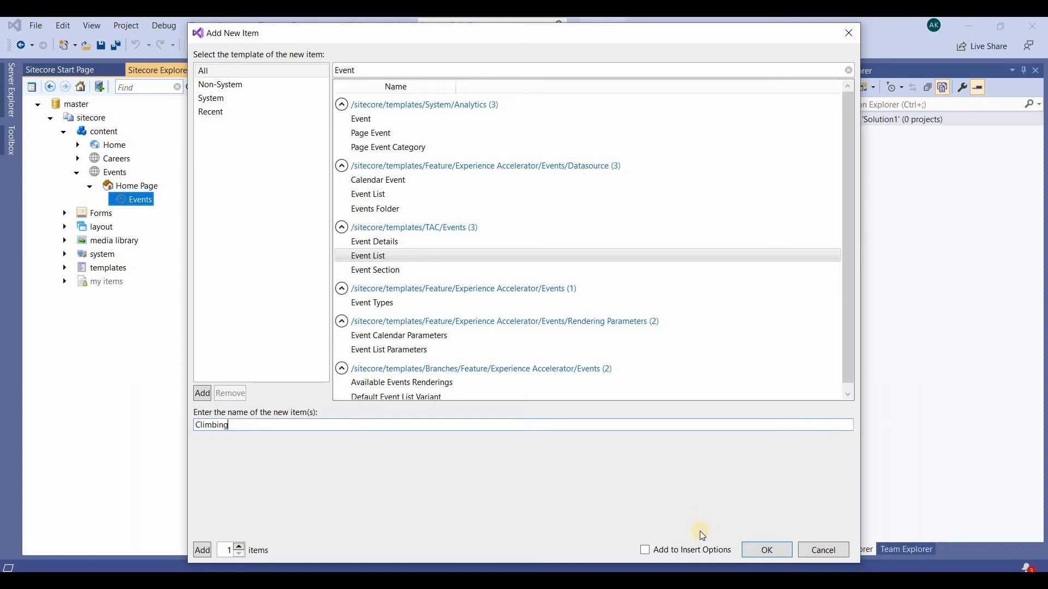
pyautogui.click(765, 549)
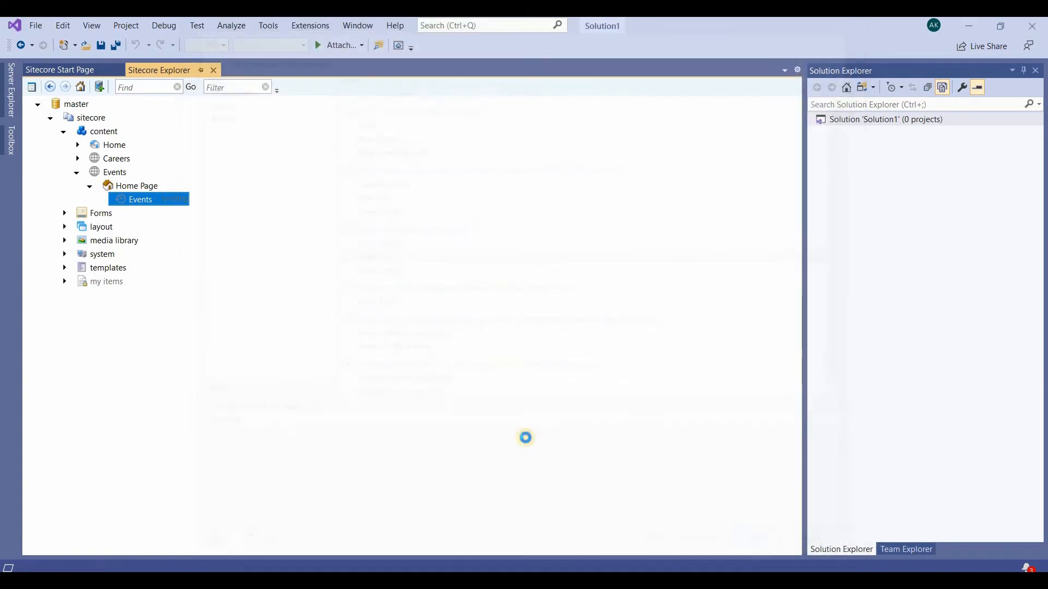
pyautogui.doubleClick(140, 199)
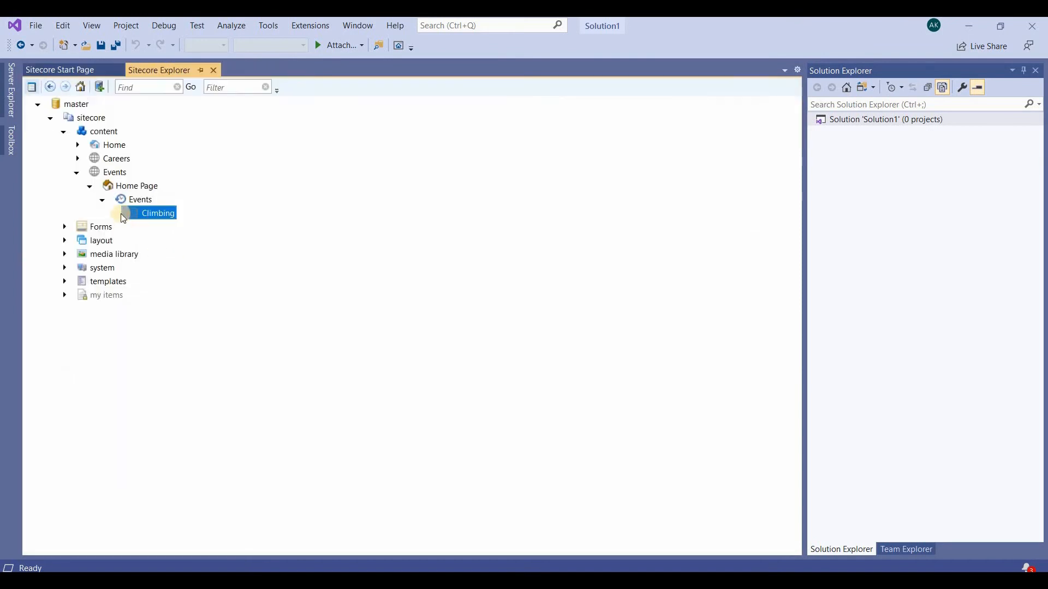
# Step: Create a 'Hiking' item under Events from the TAC/Events Event List template
pyautogui.rightClick(157, 212)
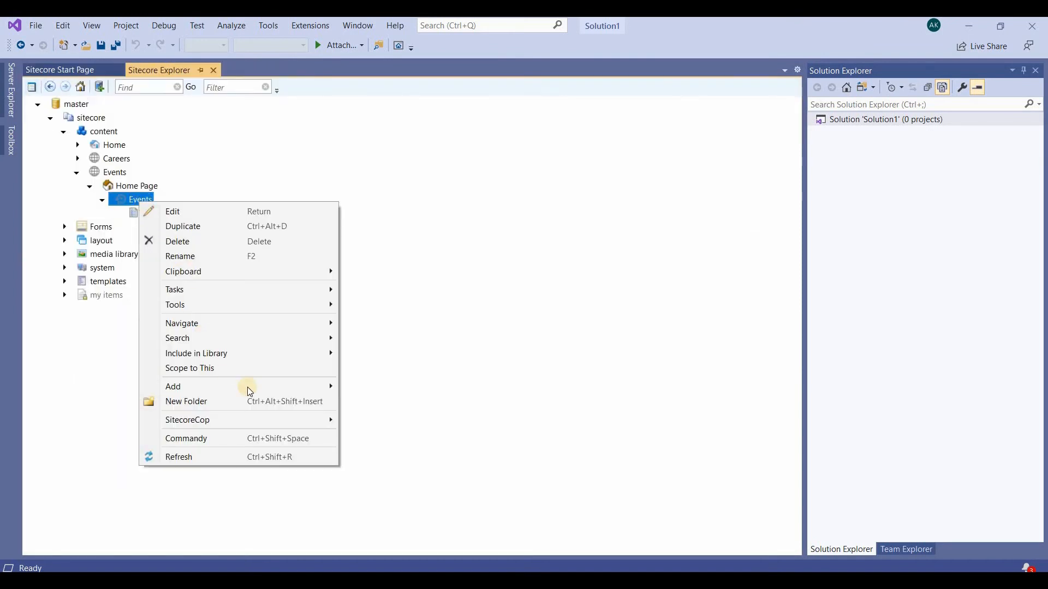
pyautogui.moveTo(322, 348)
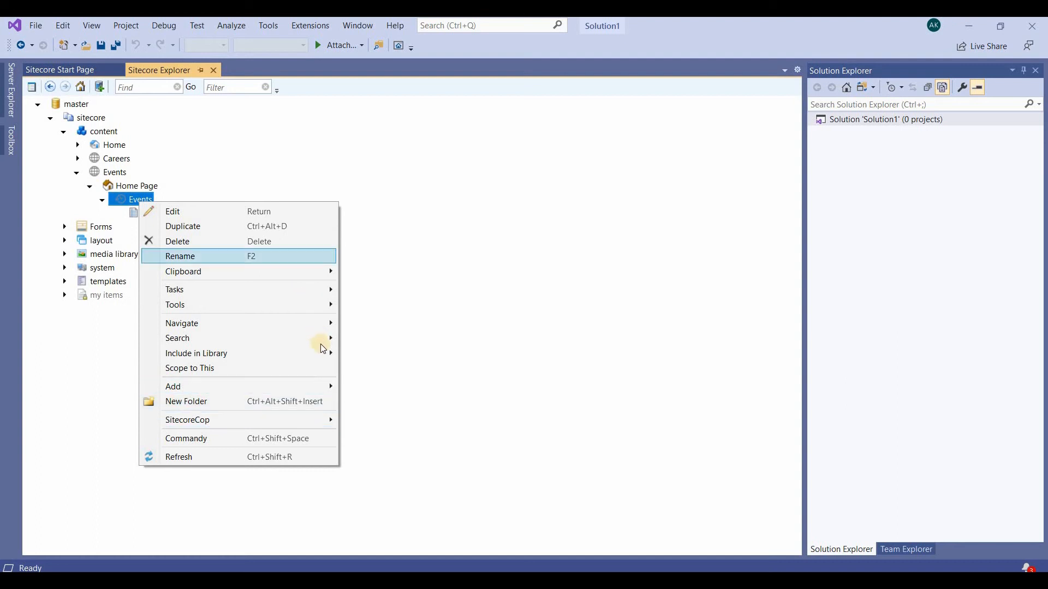
pyautogui.moveTo(172, 386)
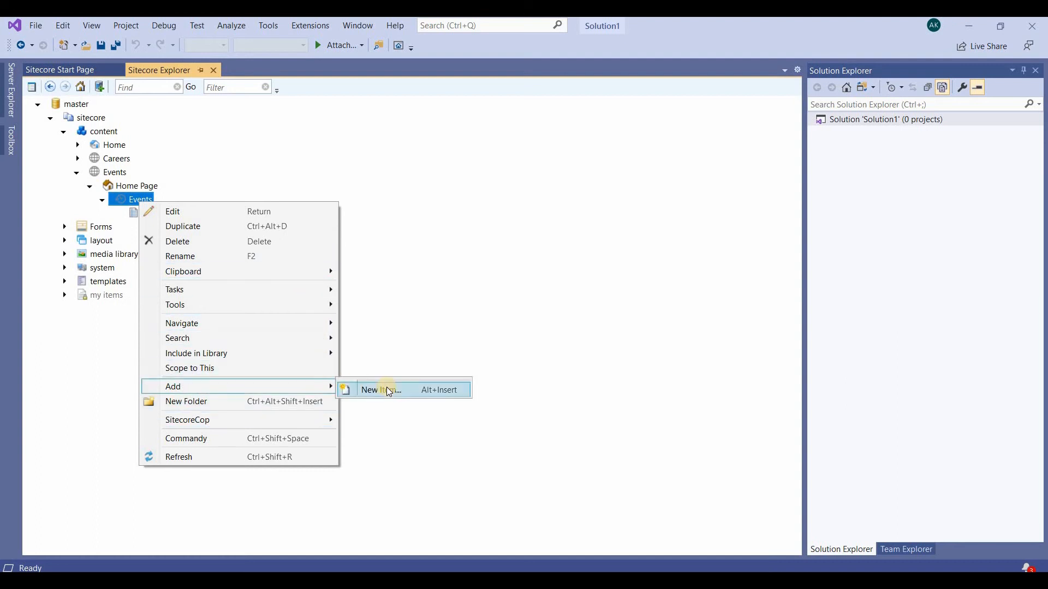
pyautogui.click(381, 390)
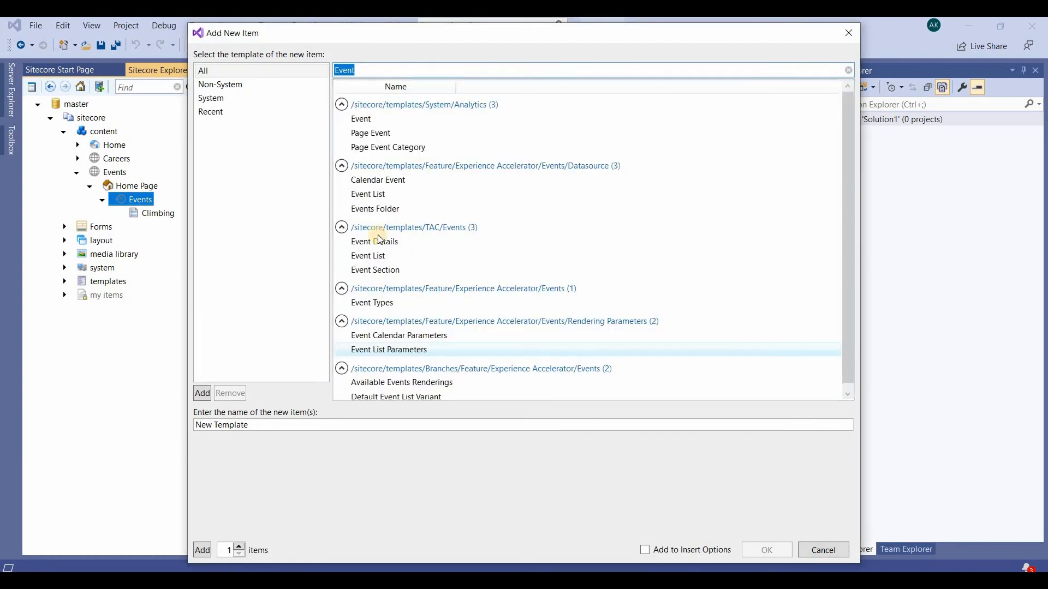
pyautogui.click(367, 256)
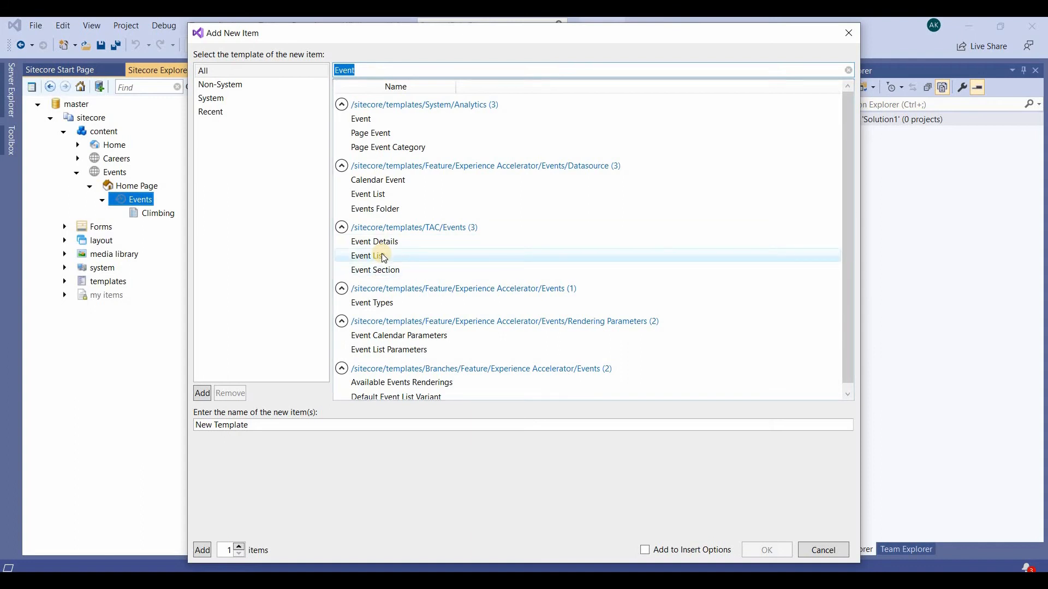
pyautogui.click(368, 255)
pyautogui.write('E')
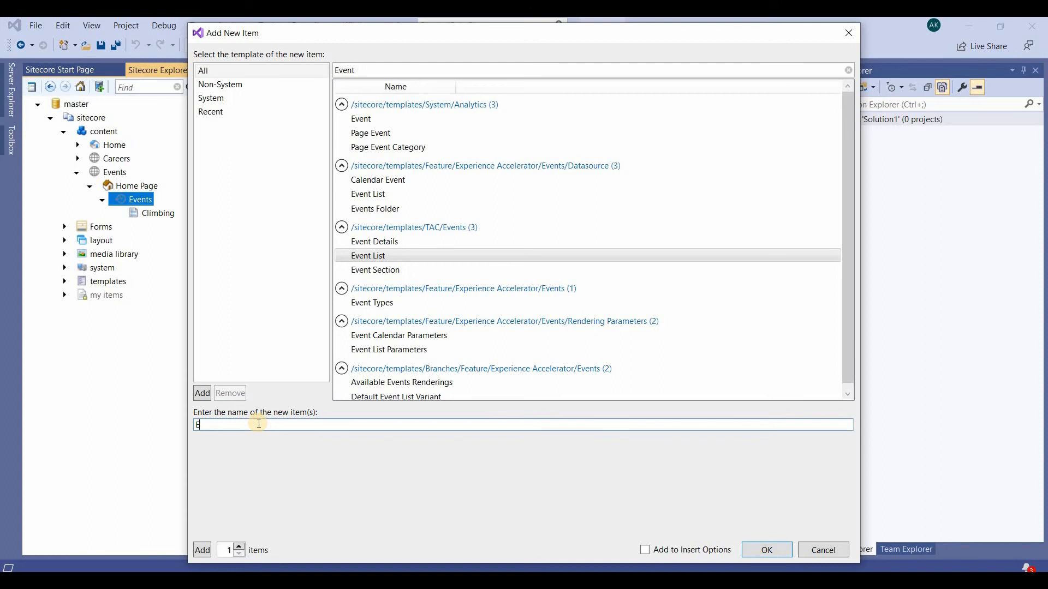
pyautogui.write('Hi')
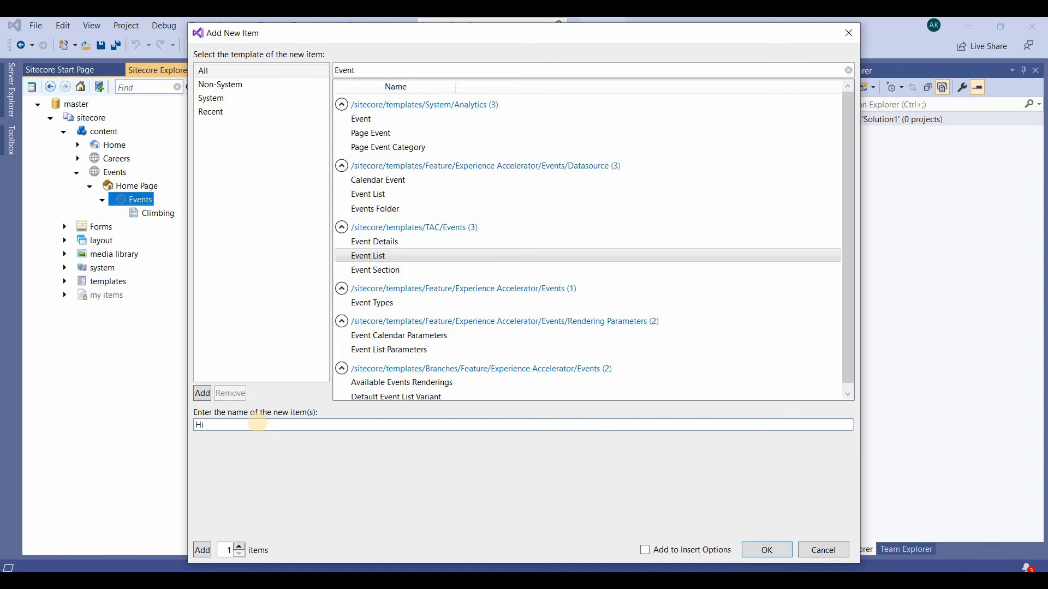
pyautogui.write('king')
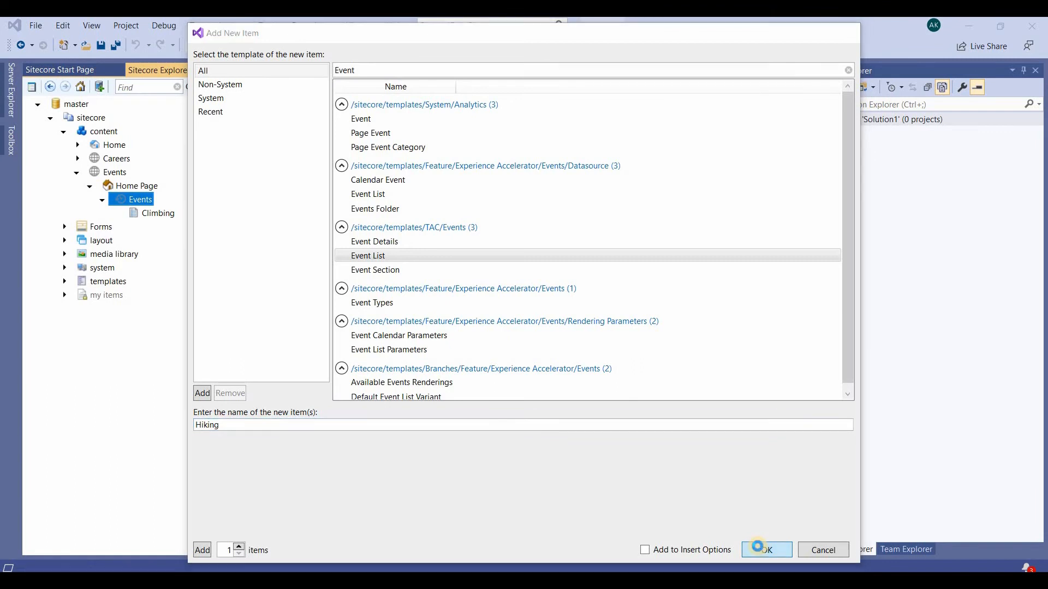
pyautogui.click(766, 550)
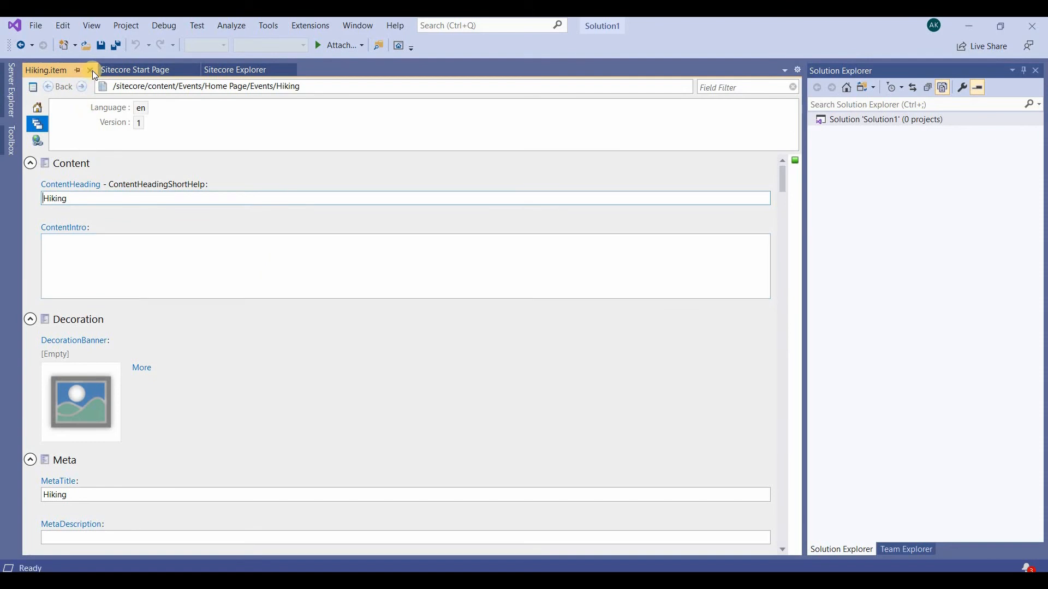
# Step: Close the Hiking editor, expand and collapse Careers, and select Home Page
pyautogui.click(89, 70)
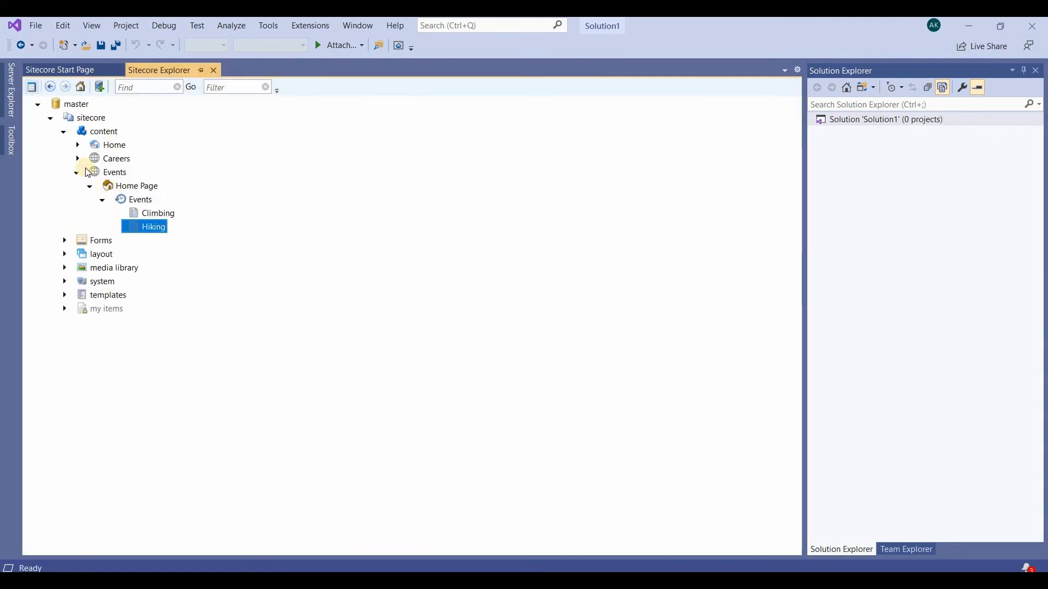
pyautogui.click(77, 158)
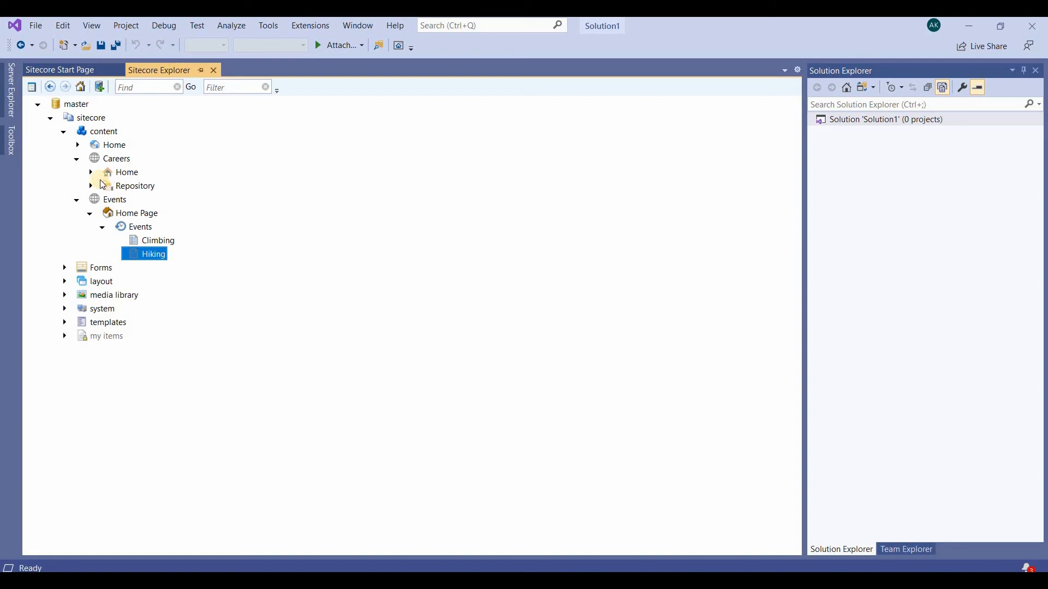
pyautogui.click(90, 172)
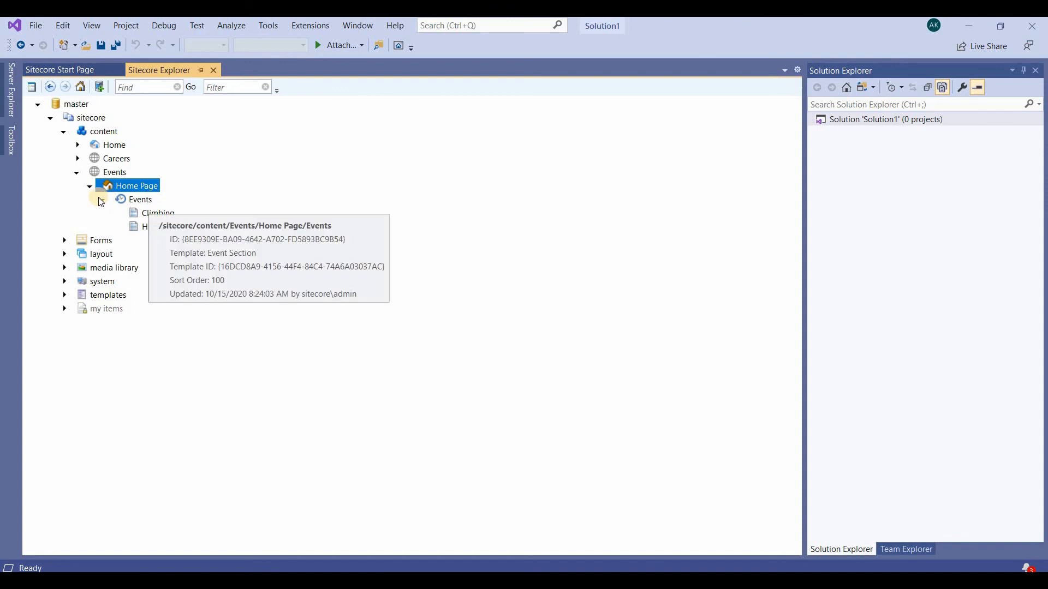
pyautogui.click(102, 199)
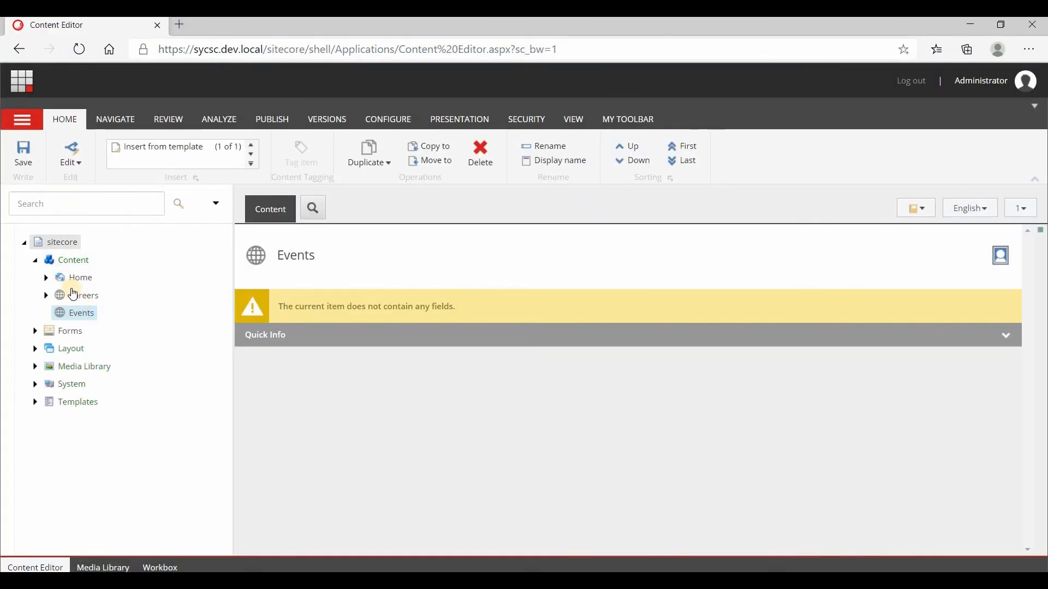
# Step: Refresh the Content tree, expand Events > Home Page, and open the Climbing item
pyautogui.rightClick(73, 259)
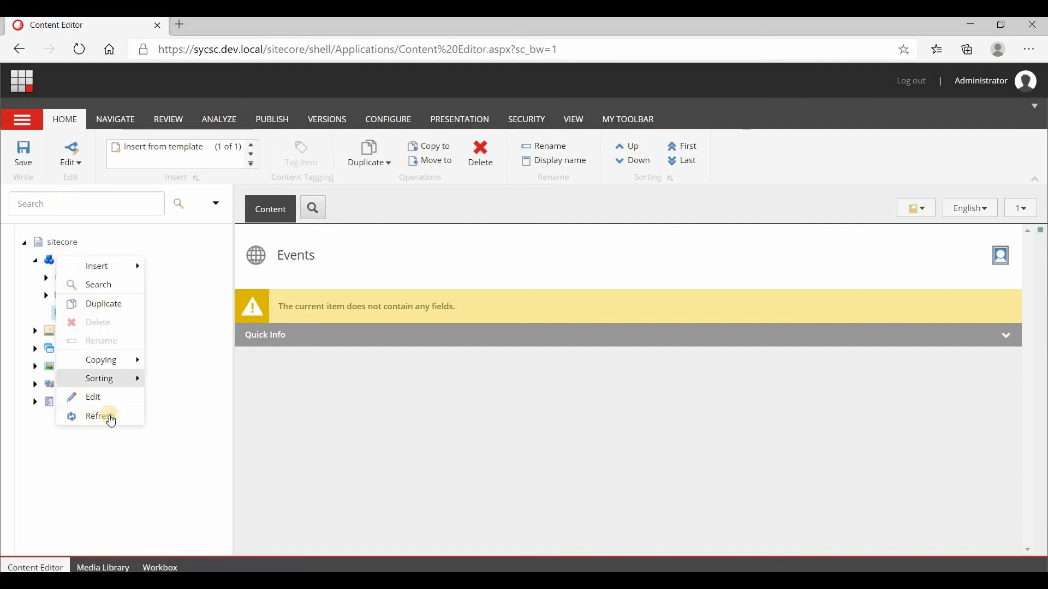
pyautogui.click(101, 416)
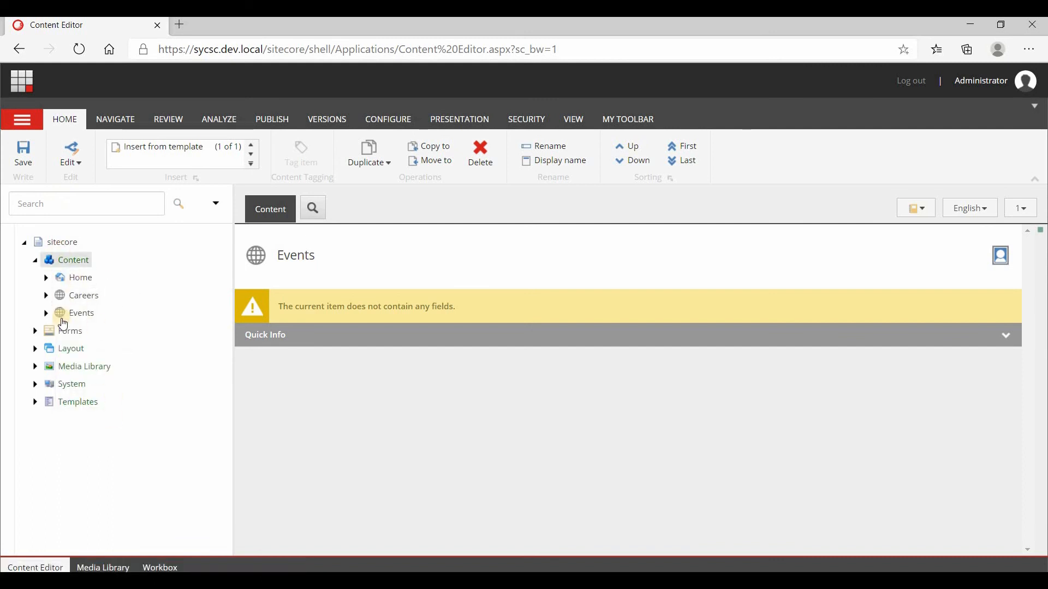
pyautogui.click(45, 313)
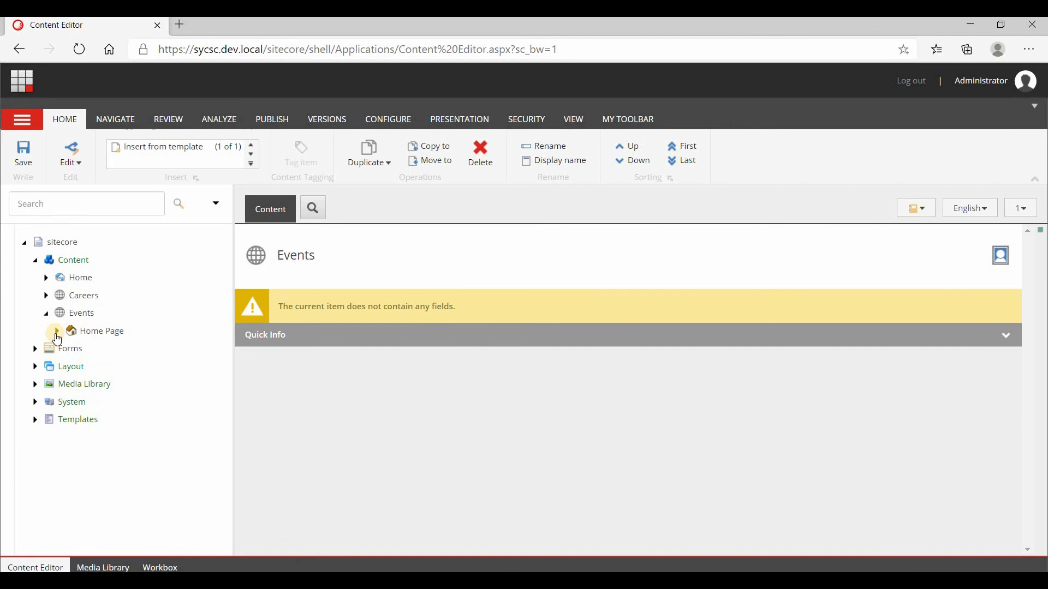
pyautogui.click(56, 331)
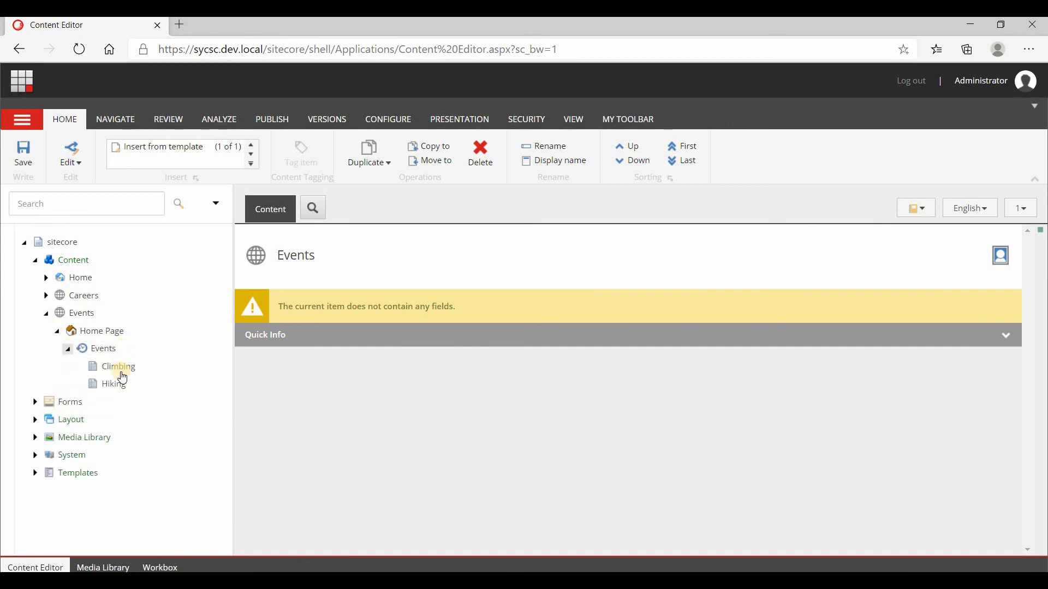
pyautogui.click(118, 366)
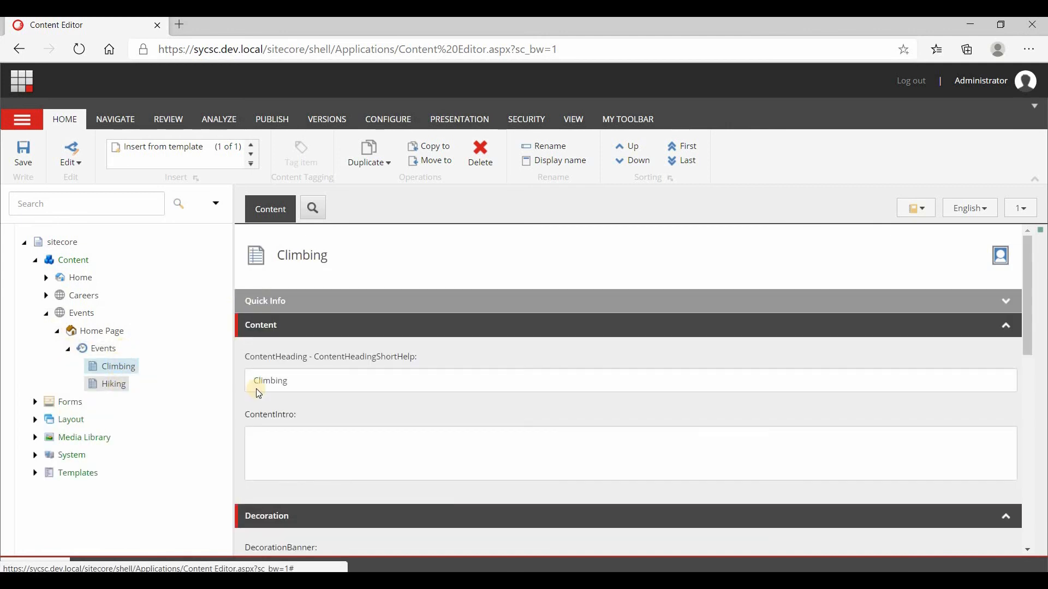
pyautogui.click(113, 383)
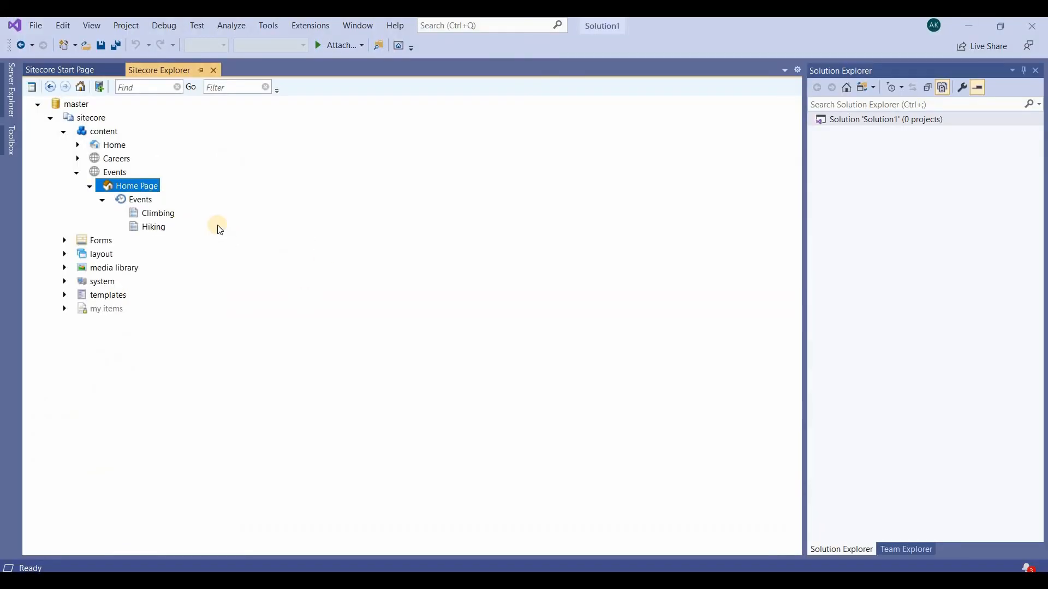
pyautogui.moveTo(423, 242)
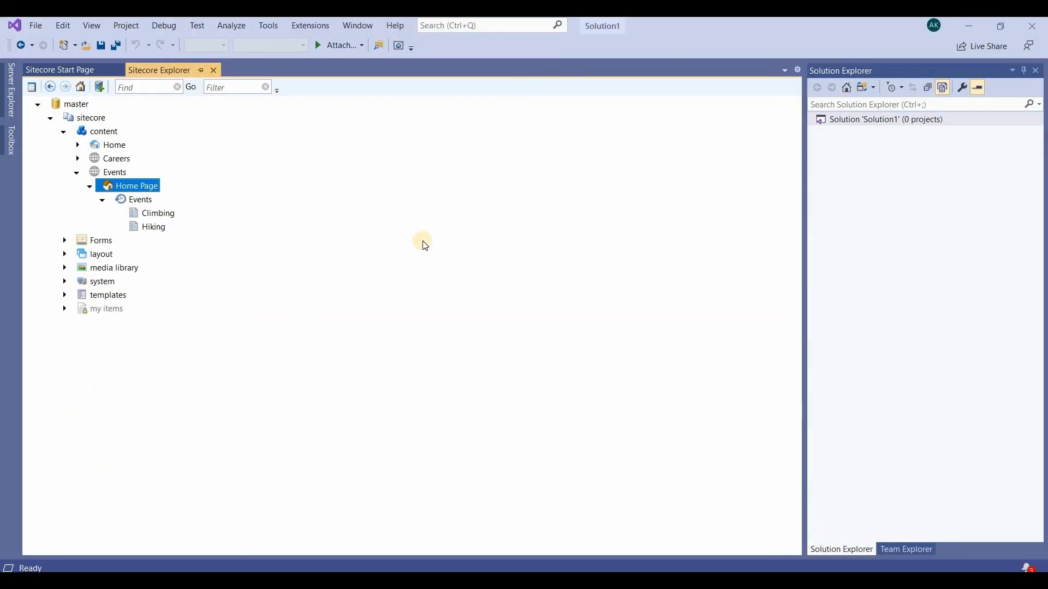
pyautogui.moveTo(307, 241)
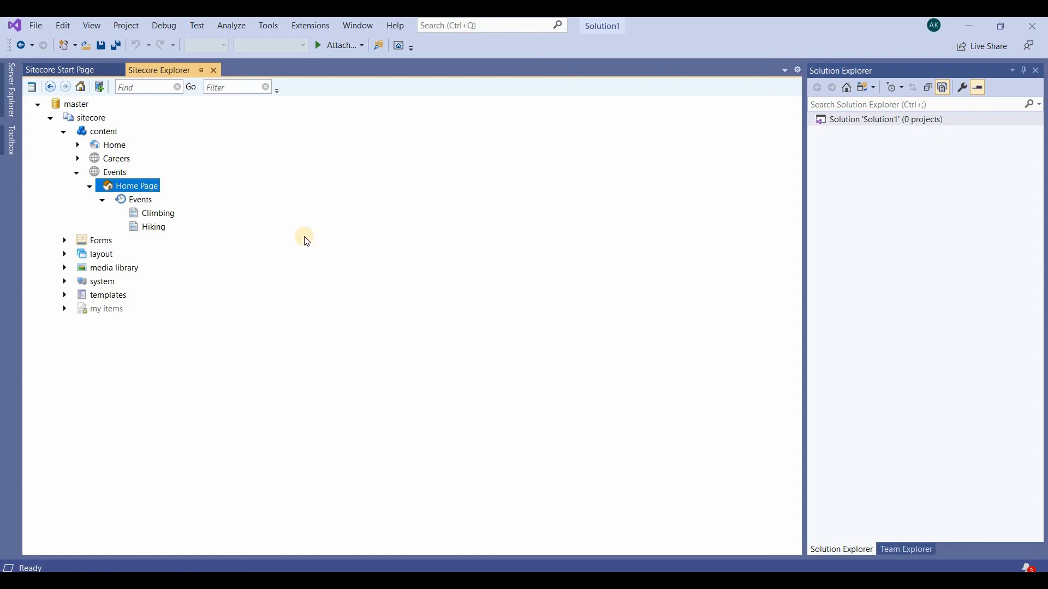
pyautogui.moveTo(368, 255)
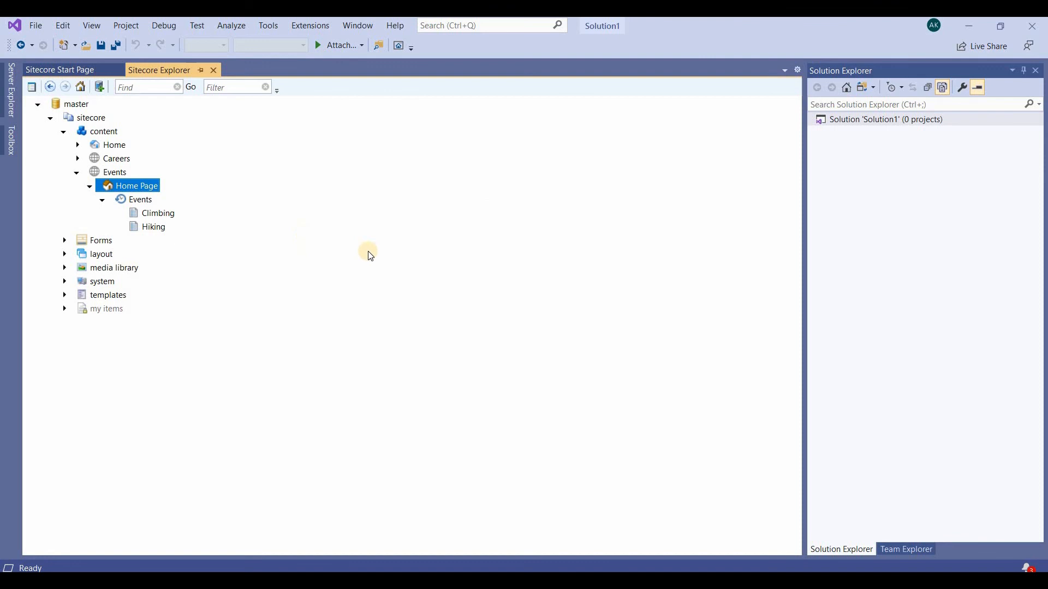